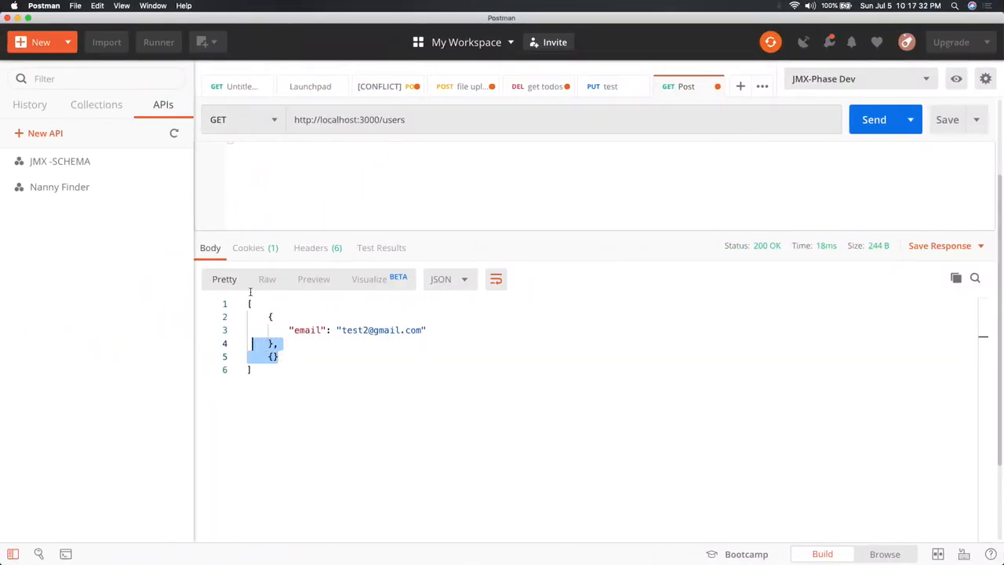
Step: Switch the localhost:3000/users request to POST and start entering an empty {} JSON body
click(690, 85)
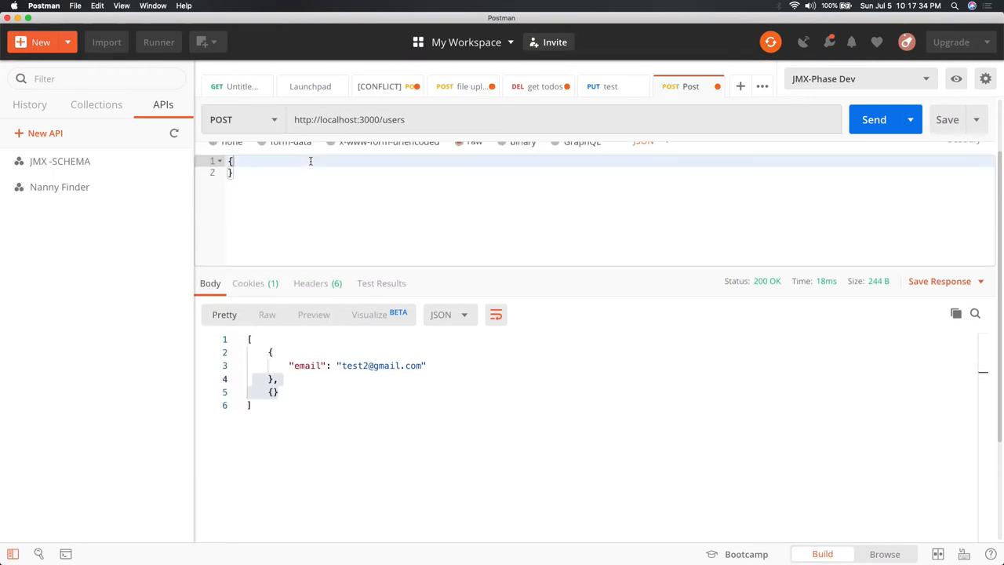
click(689, 87)
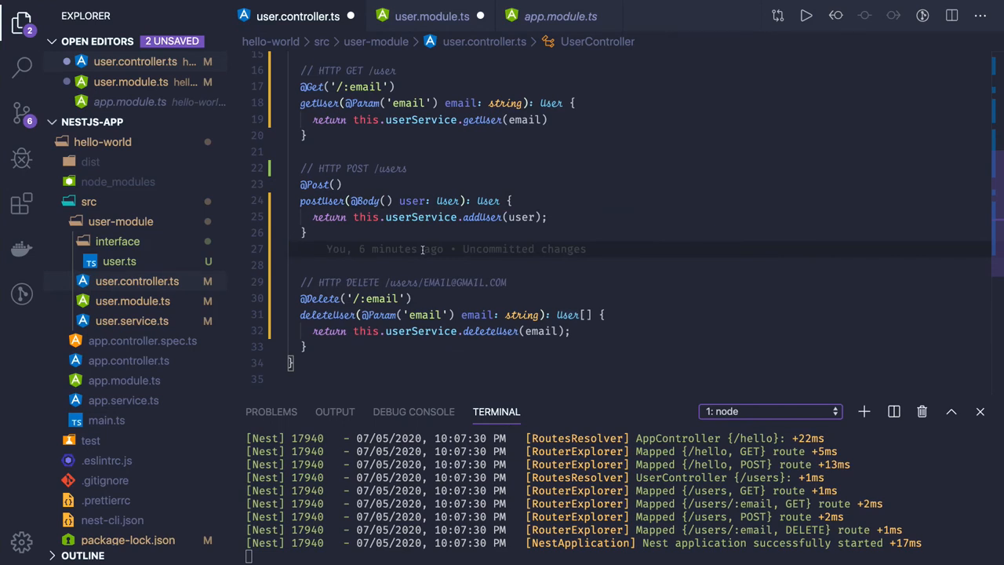
Step: Scroll through the postUser handler in user.controller.ts, then collapse the user-module folder
click(137, 280)
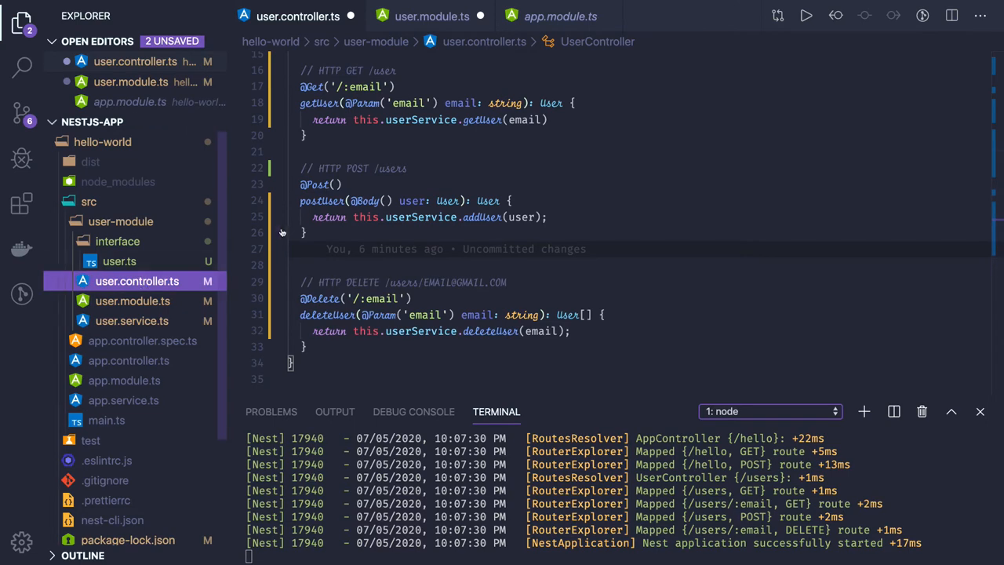
scroll(down, 3)
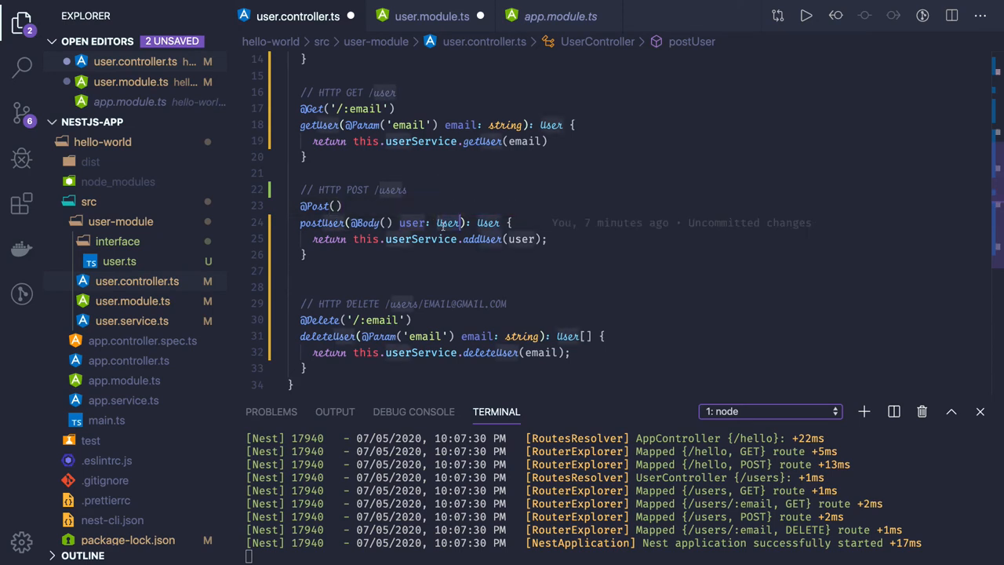
click(121, 221)
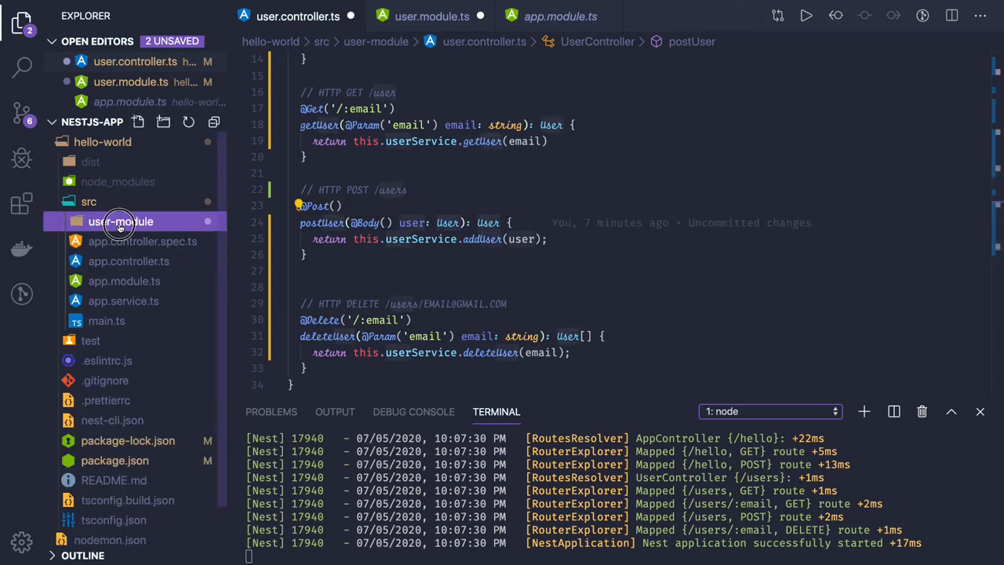
Step: Create a 'dto' folder under user-module to hold user.dto.ts
click(163, 121)
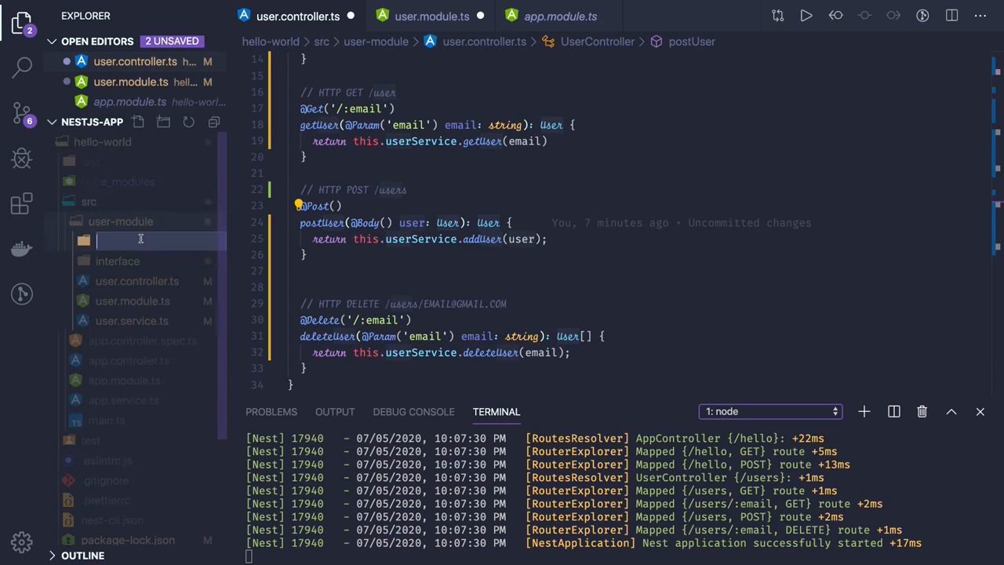
text(dto)
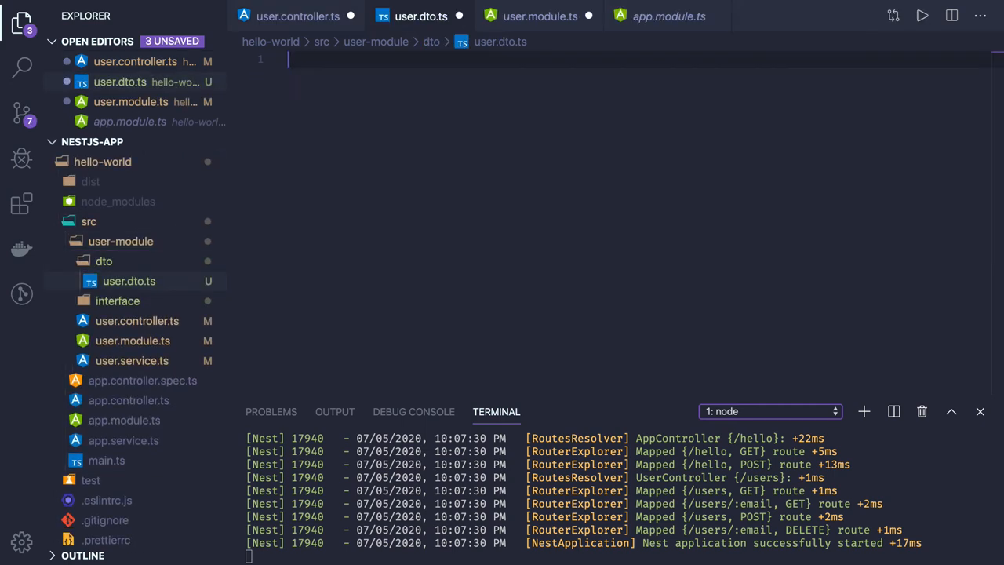
Step: Write 'export class UserDto' with email: string and username: string, leaving room for decorators
text(export class Us)
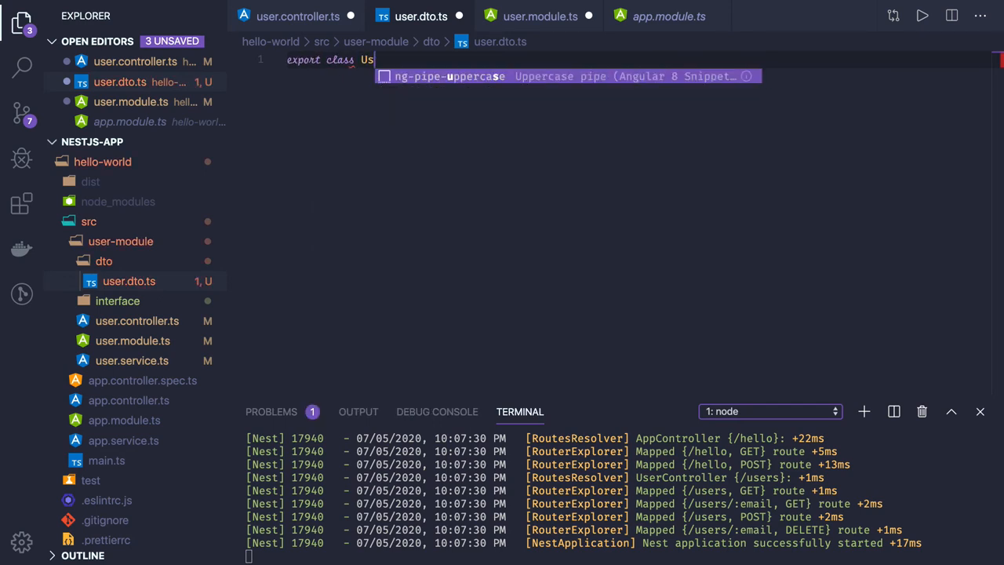
text(erD)
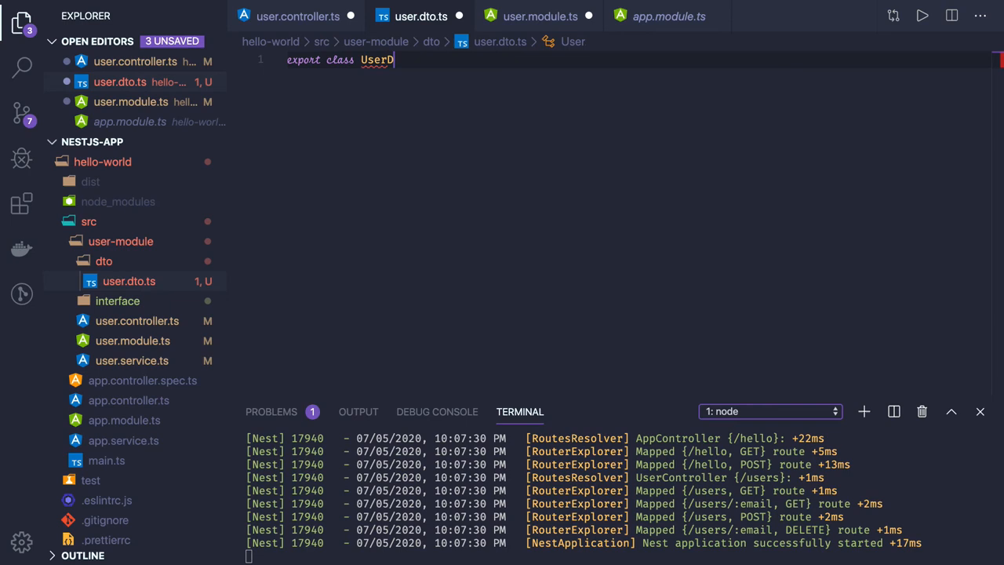
text(to {)
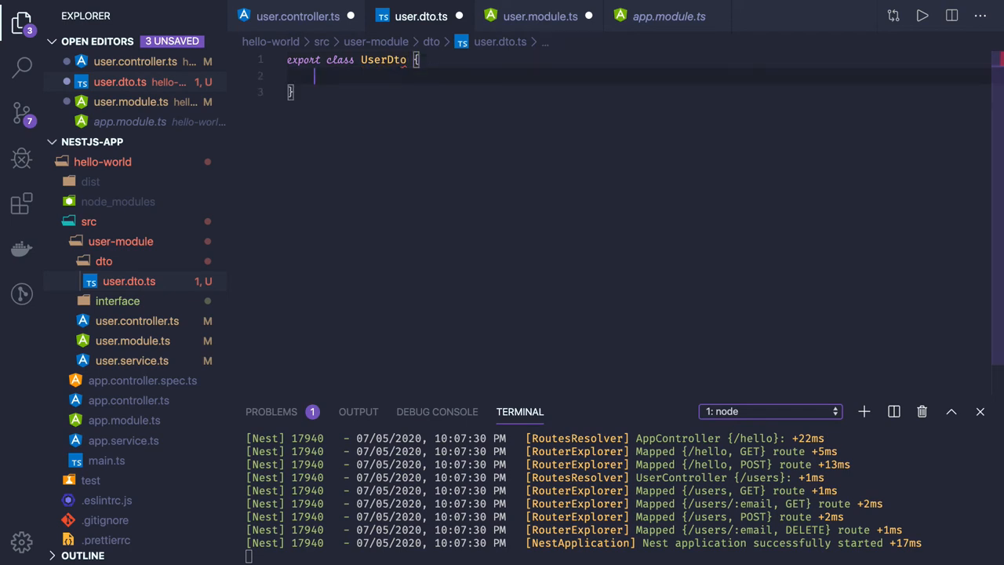
text(email)
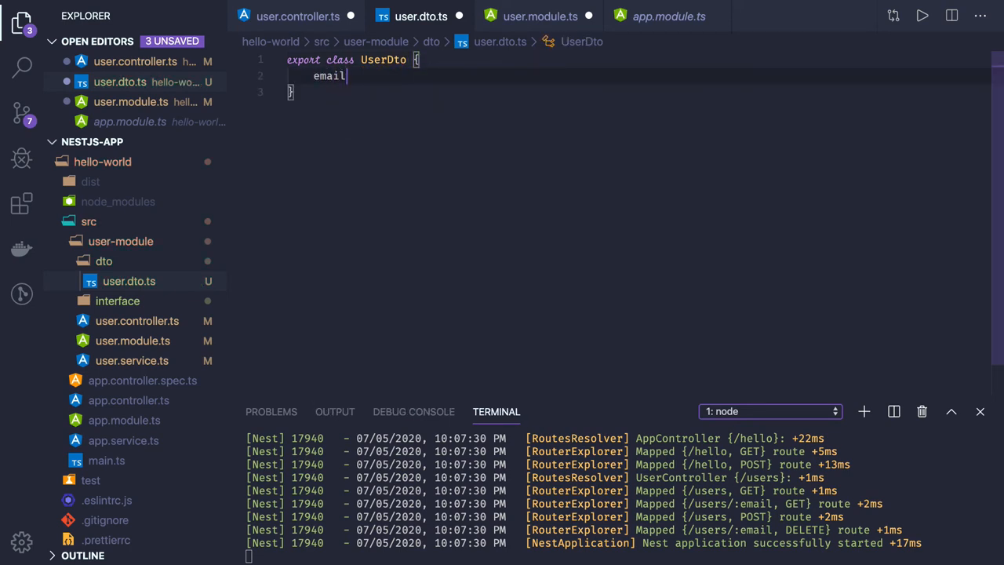
text(: string;)
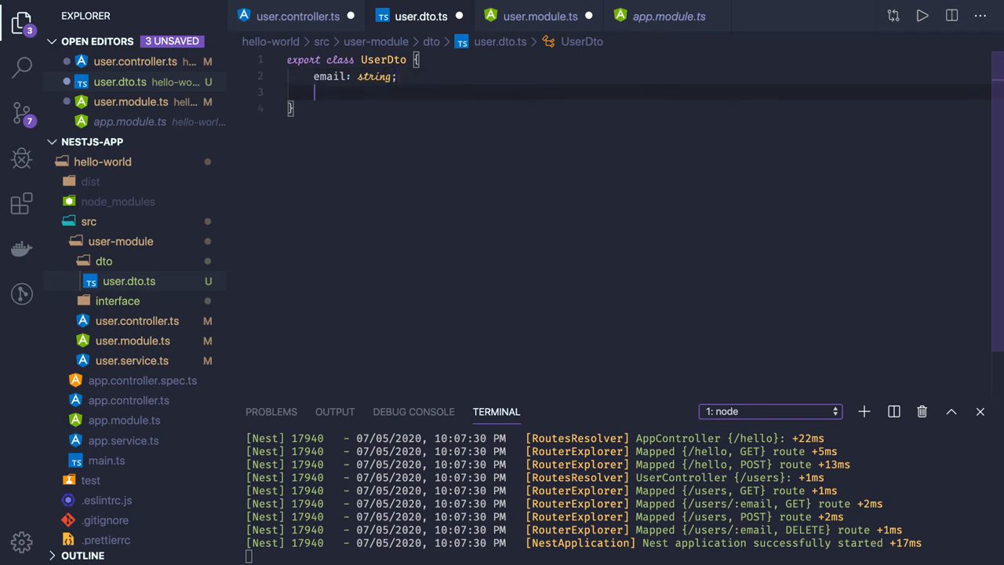
text(username)
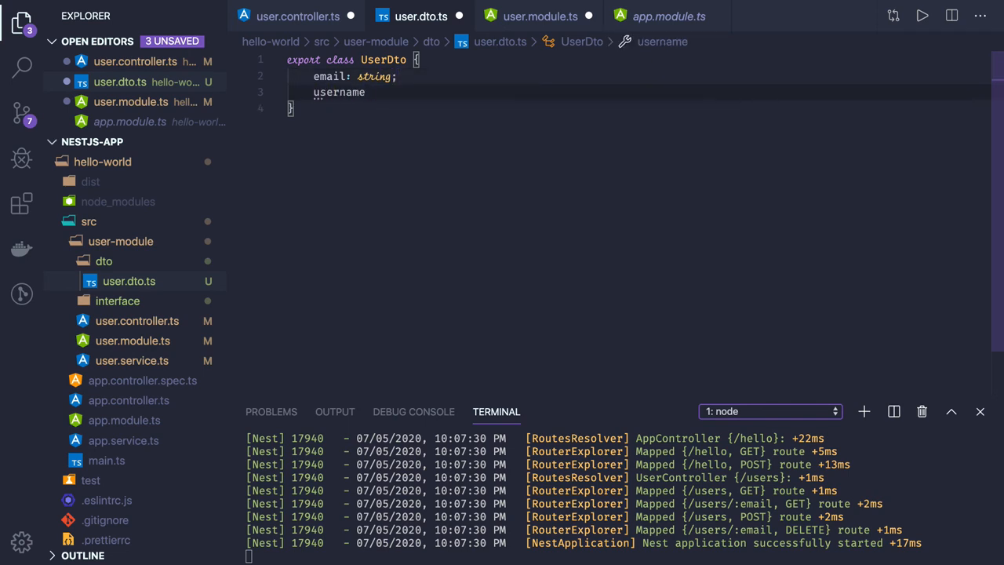
text(: string;)
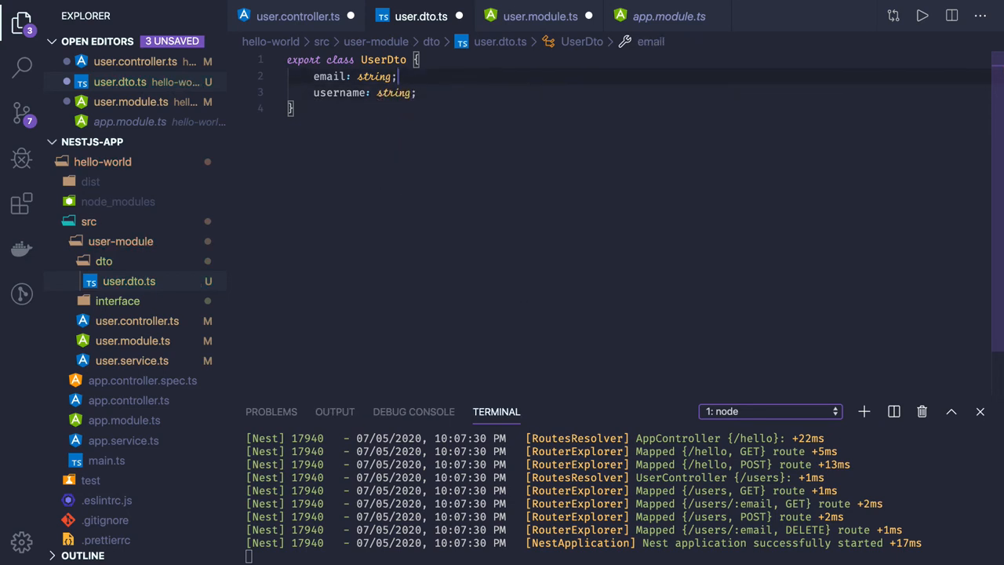
key(Enter)
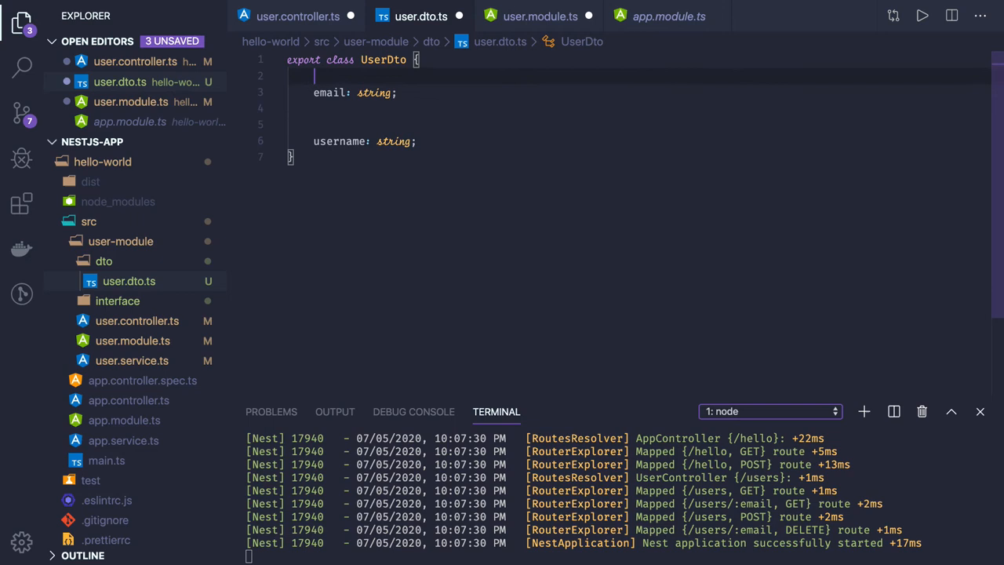
text(I)
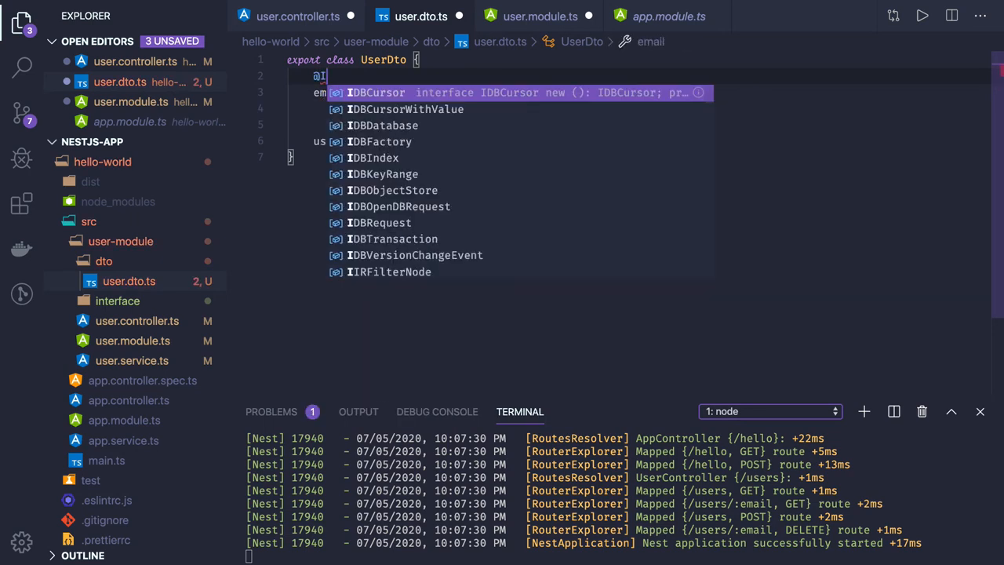
text(sem)
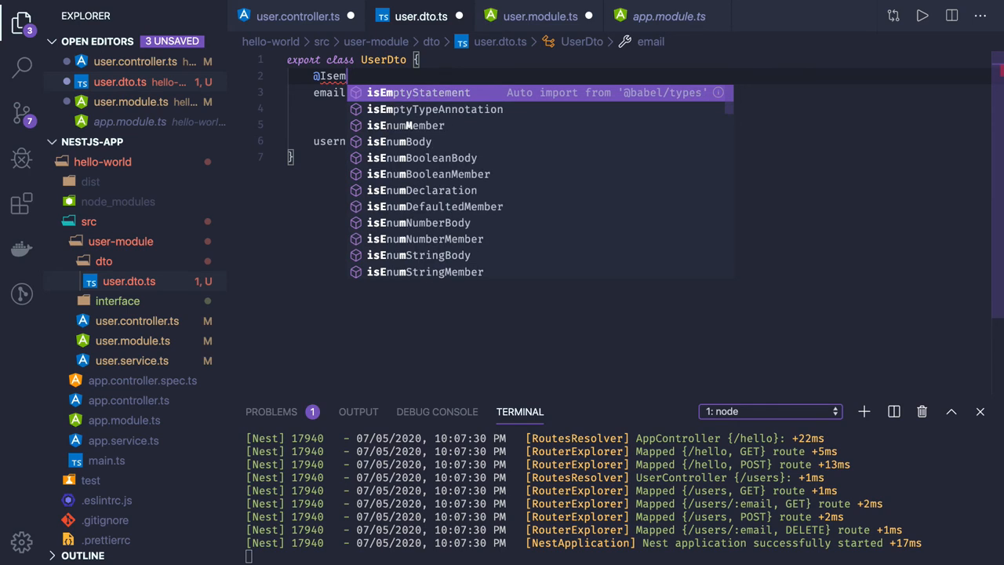
text(a)
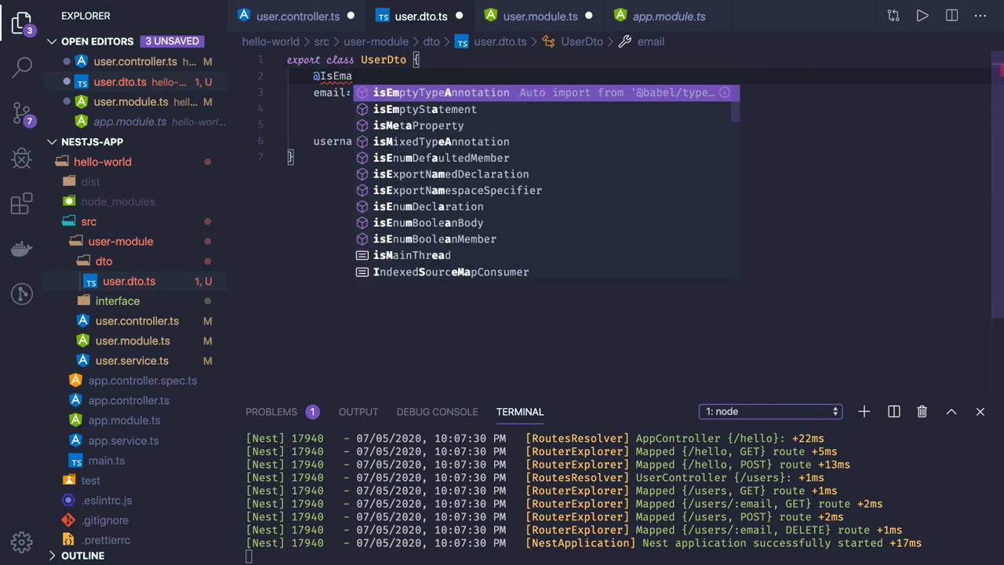
key(Backspace)
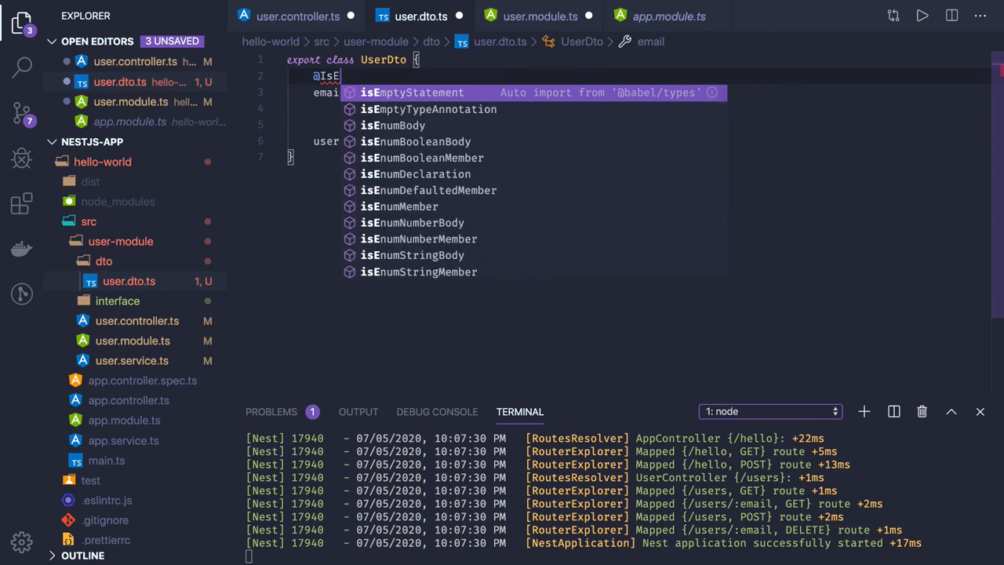
text(String)
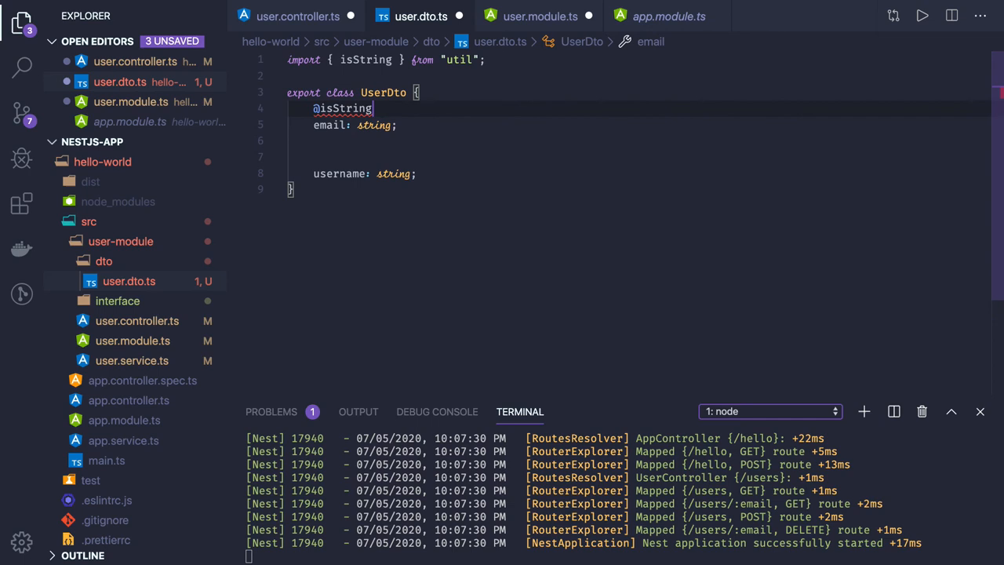
text(())
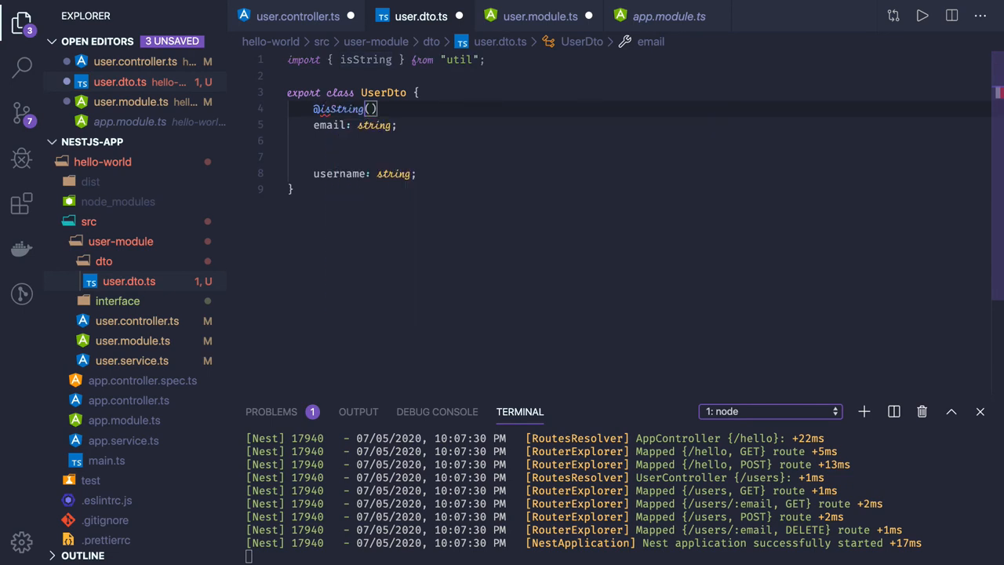
mouse_move(339, 108)
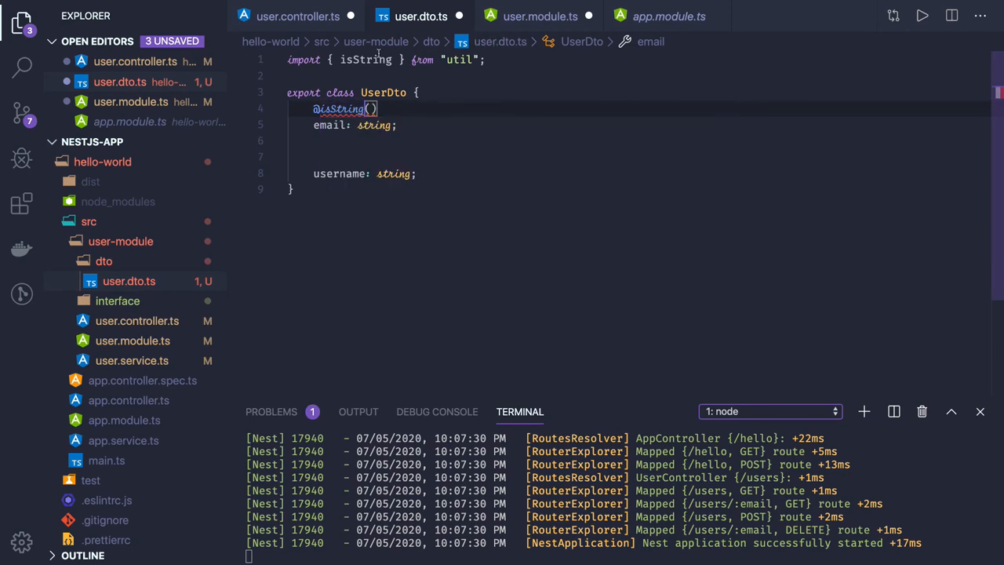
Step: Make the IsString import come from 'class-validator'
text(Is)
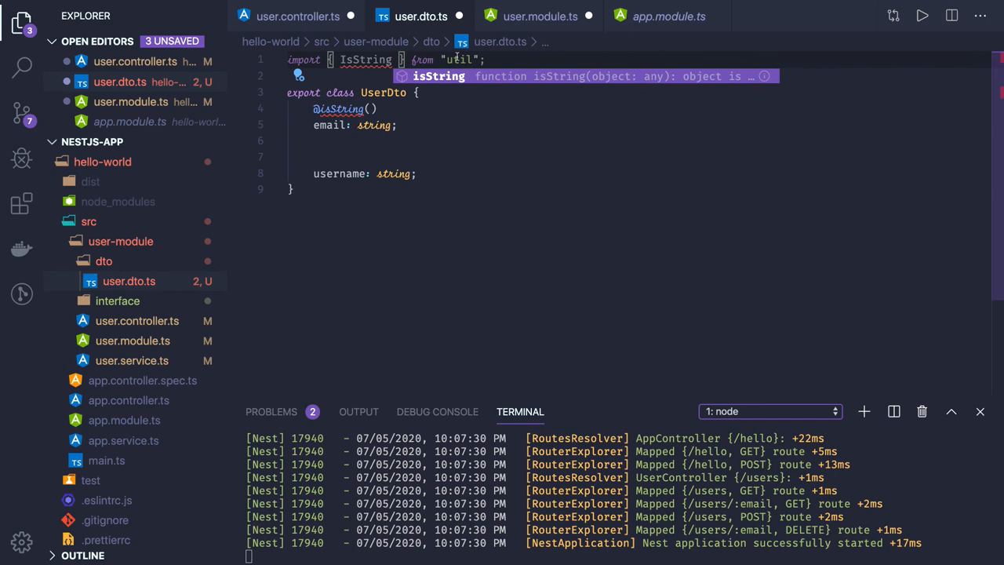
mouse_move(364, 60)
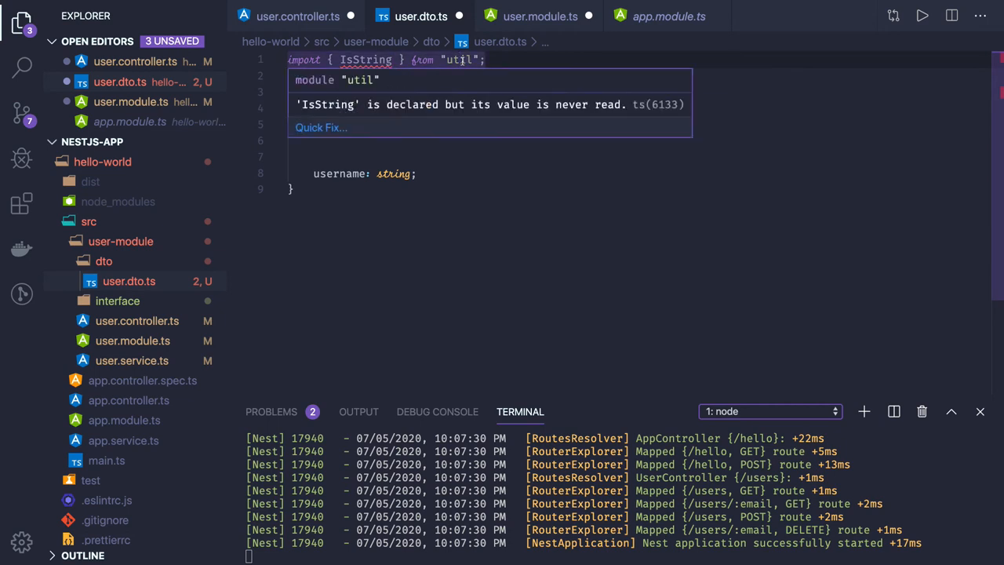
text(class-)
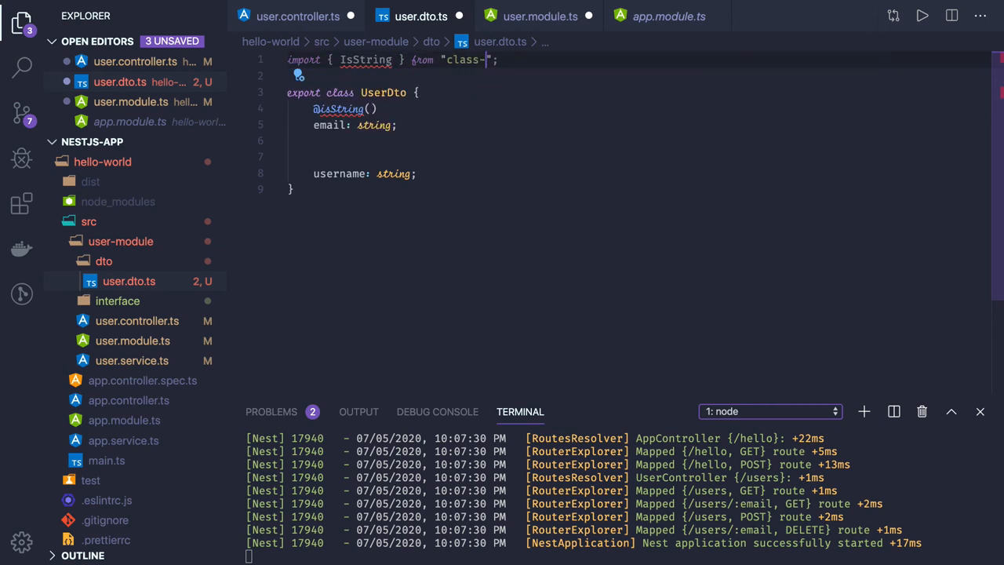
text(validator)
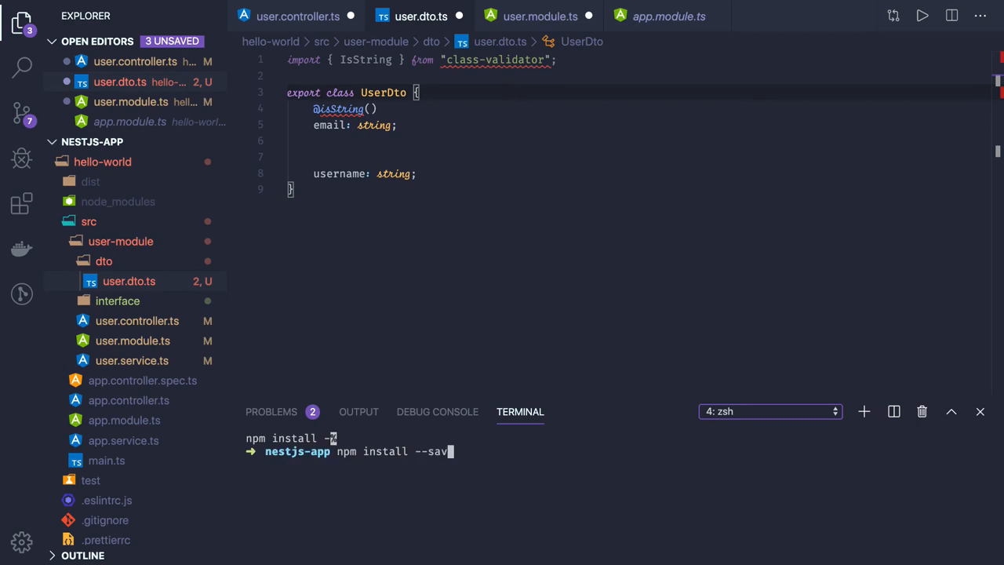
Step: Install class-validator in hello-world, recheck the controller's POST handler, and return to user.dto.ts
text(class-validator)
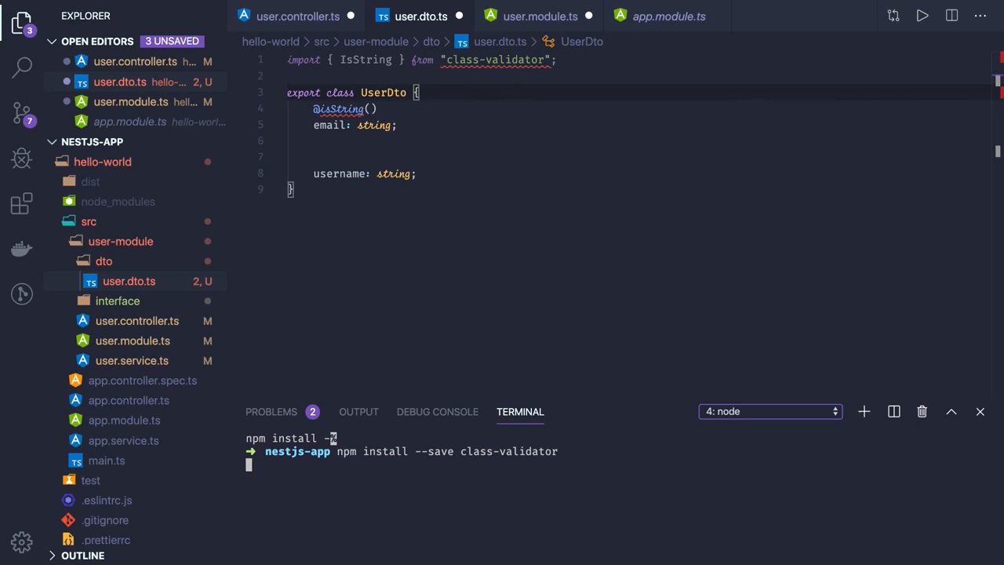
text(cd hello-world/)
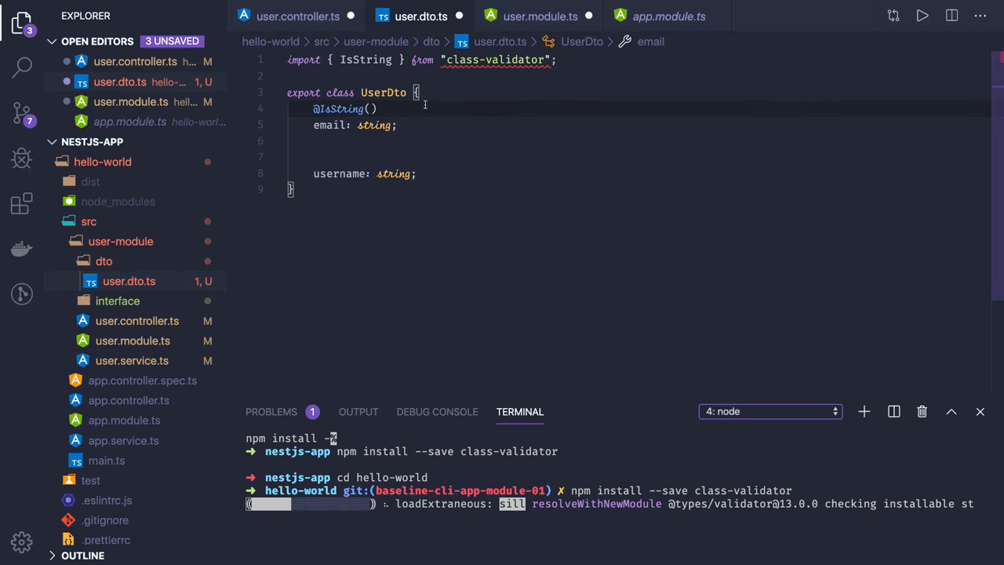
mouse_move(468, 145)
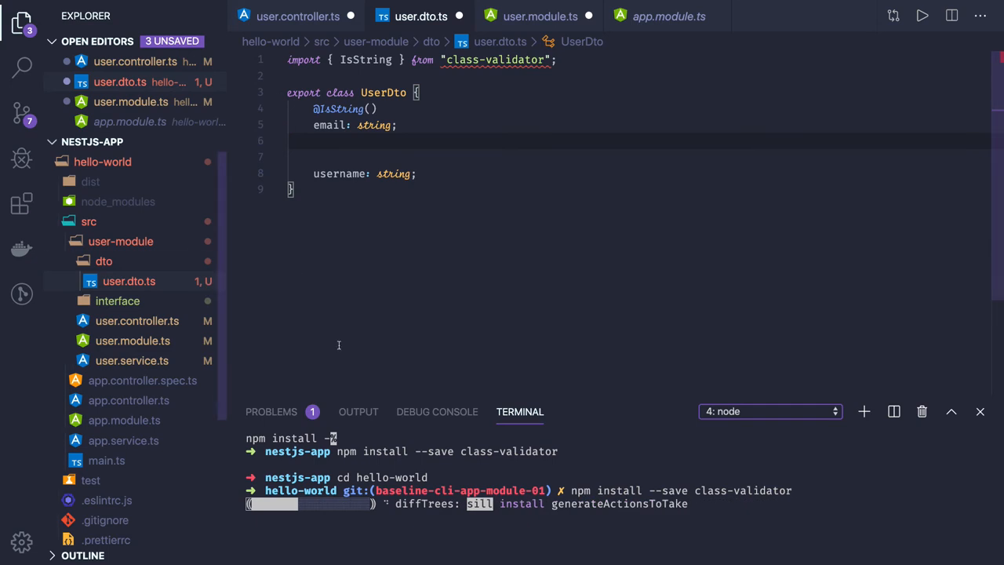
click(298, 15)
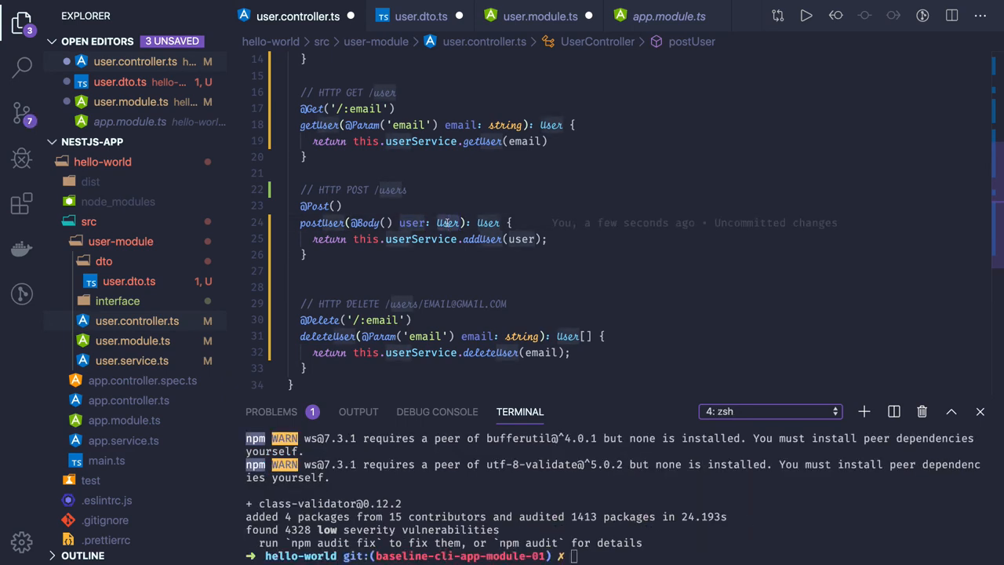
click(129, 281)
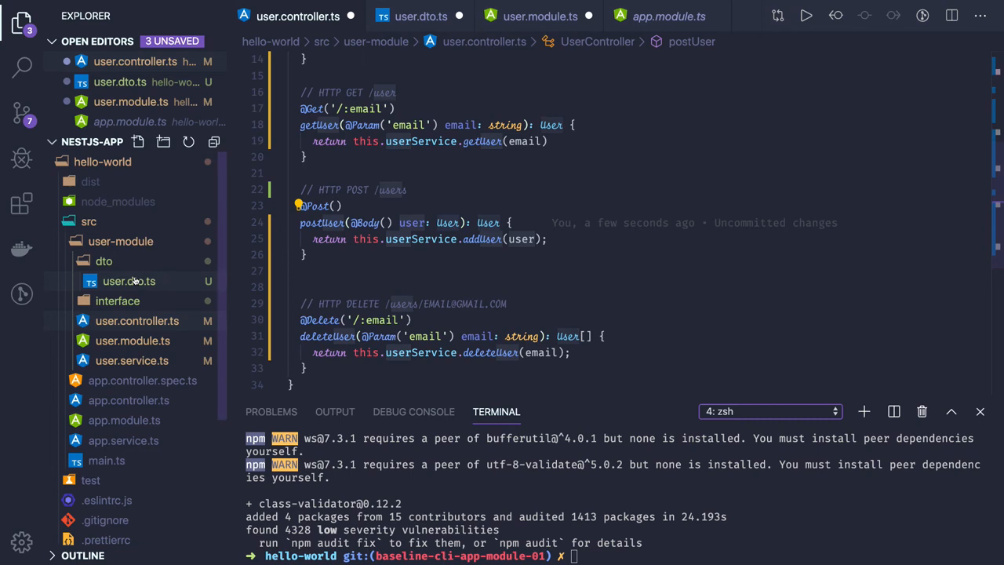
click(421, 16)
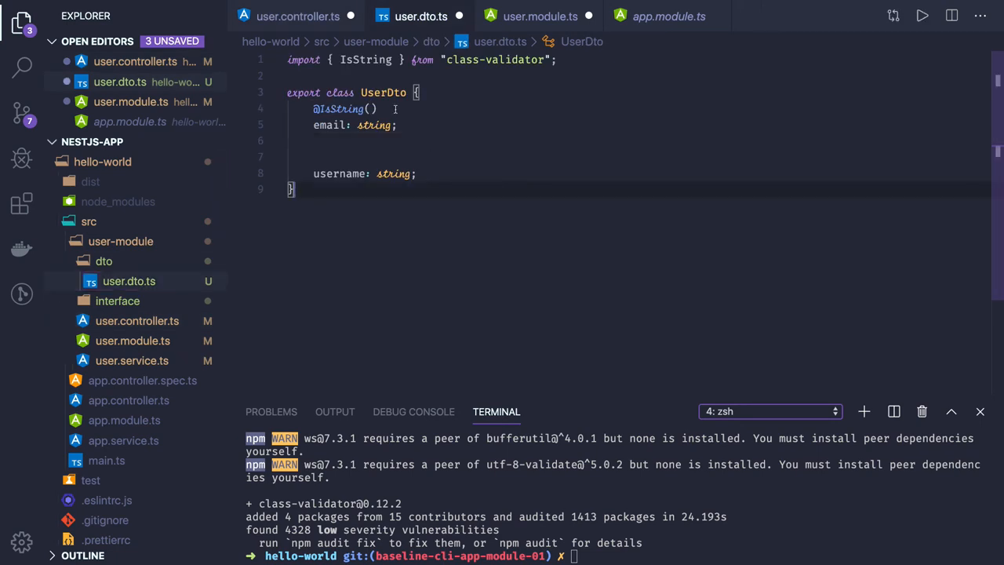
text(@I)
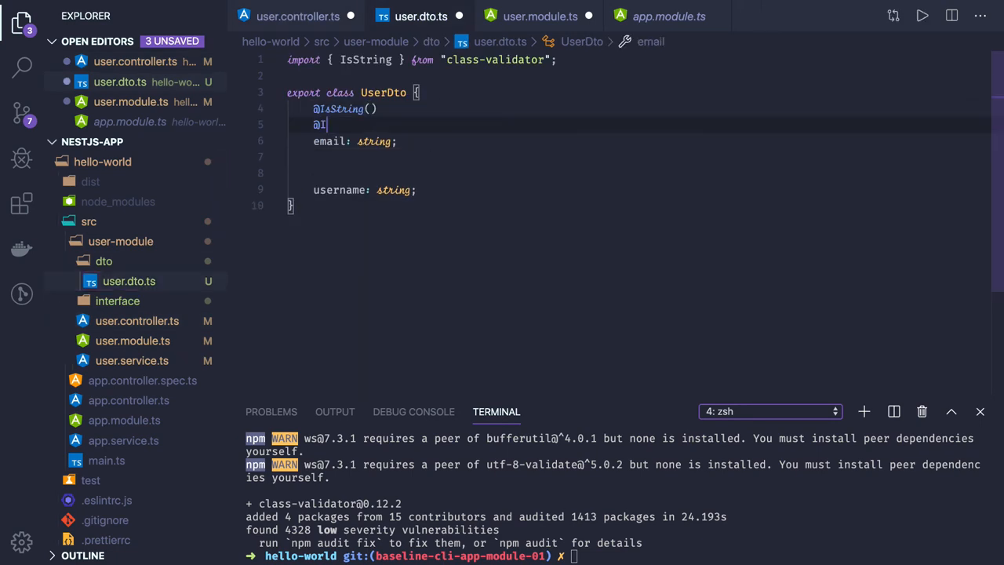
text(sEmail)
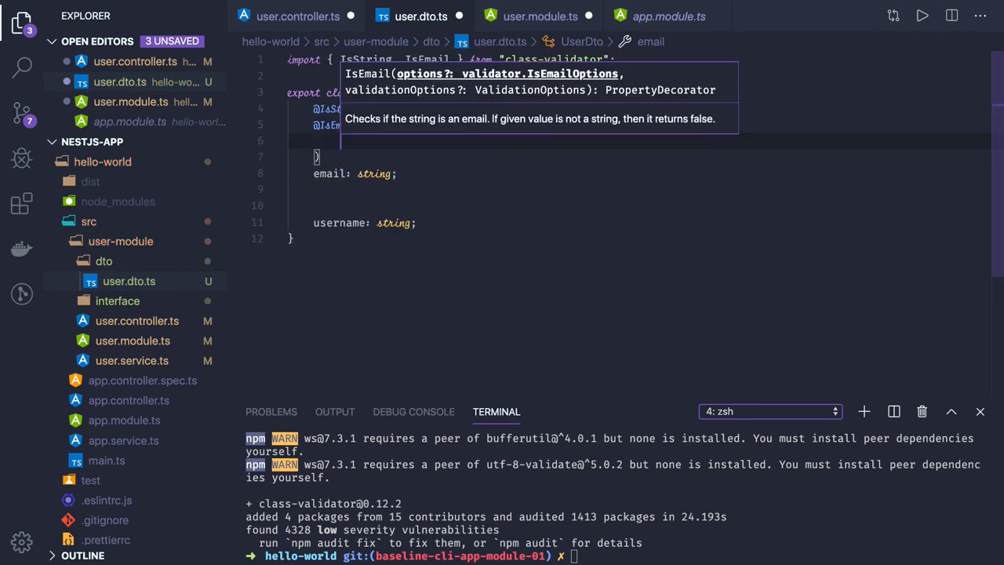
click(366, 125)
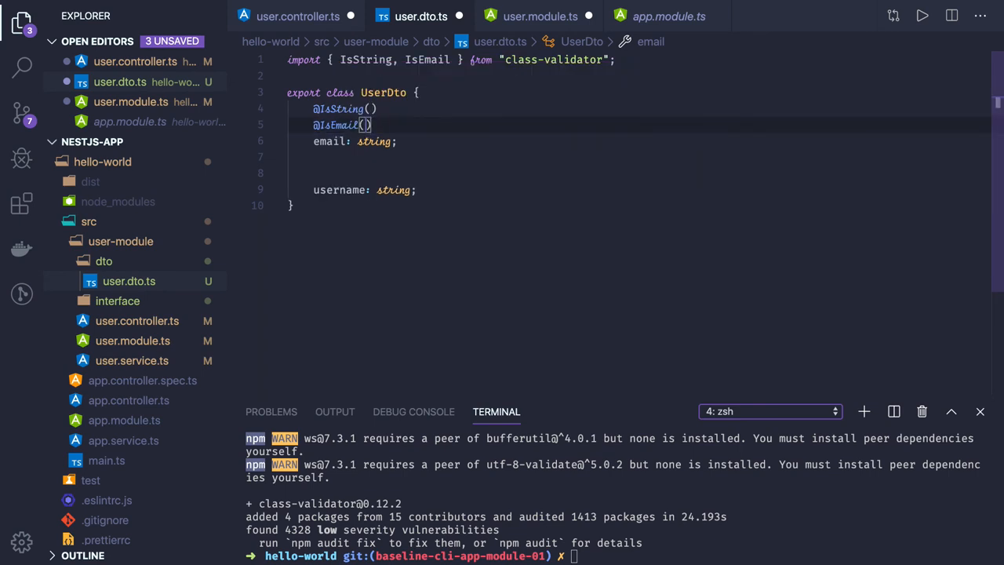
text(@I)
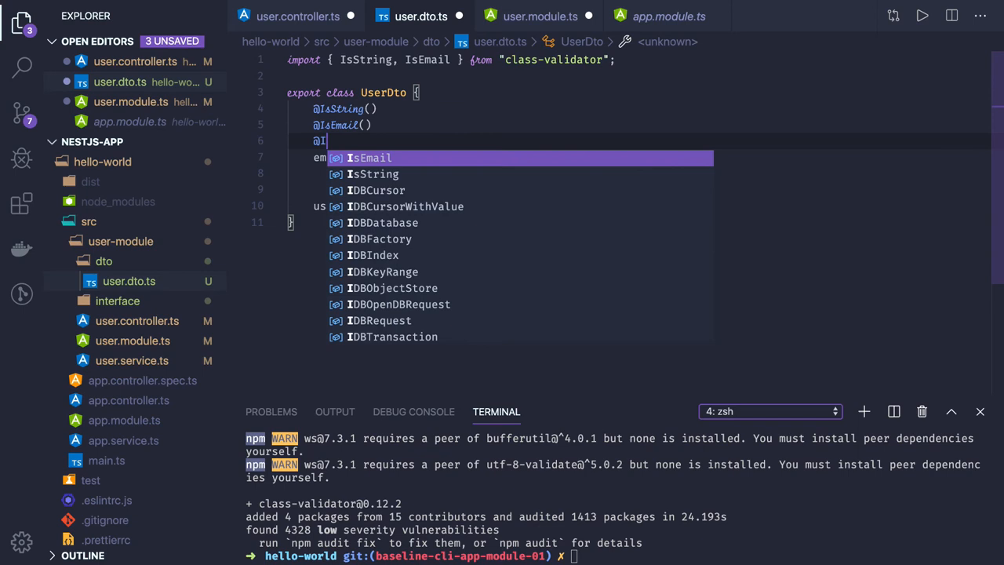
text(sNotEmpty)
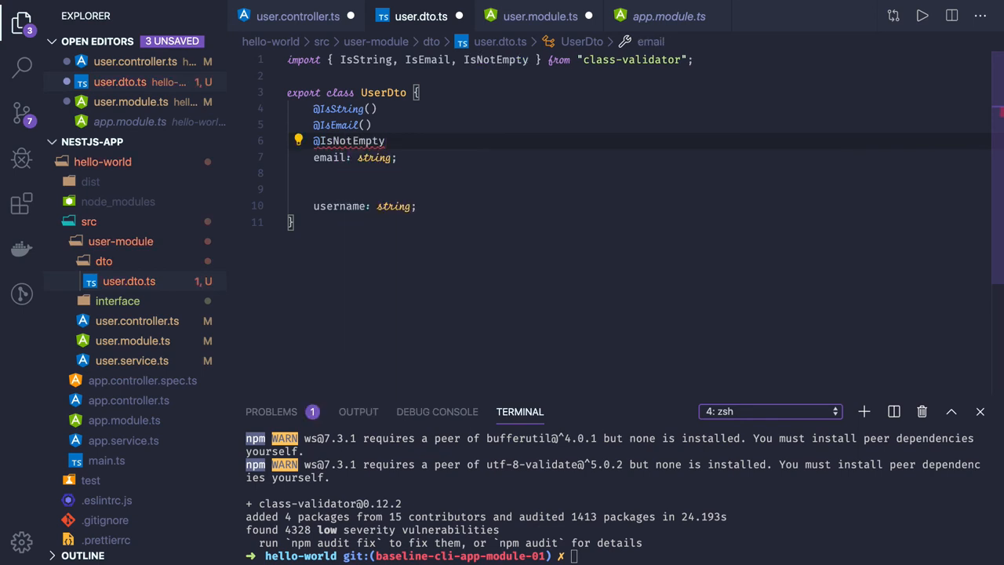
text(())
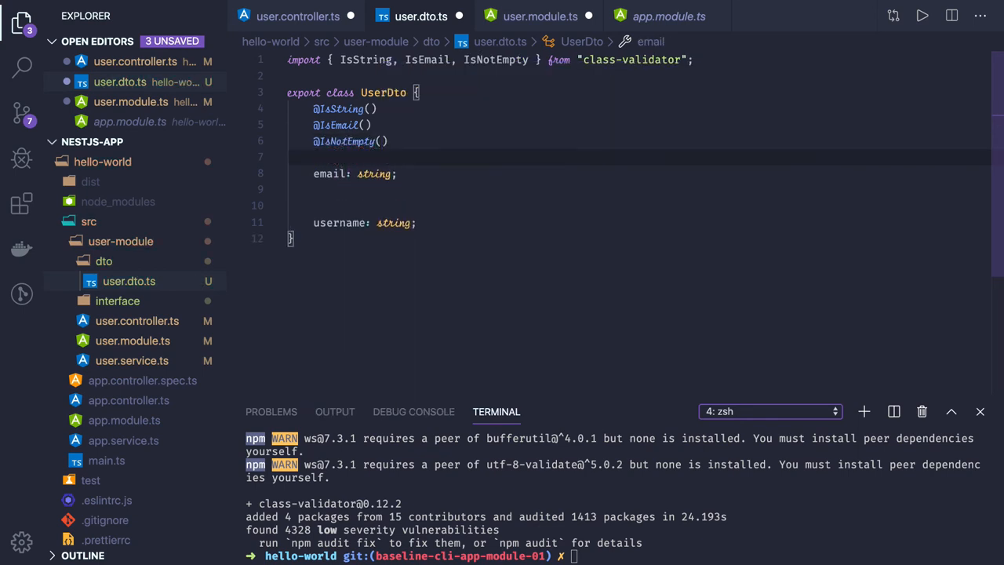
text(@is)
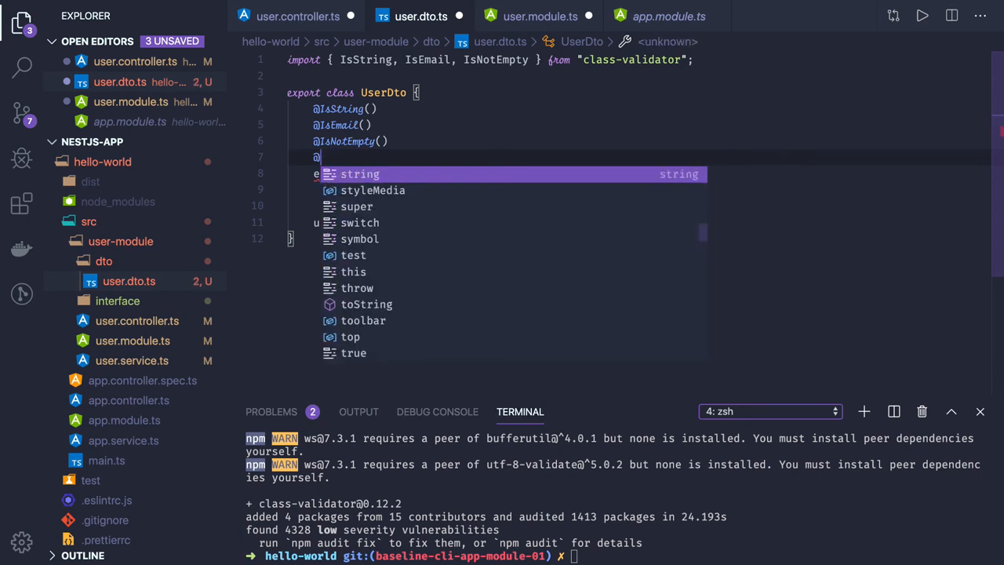
text(IS)
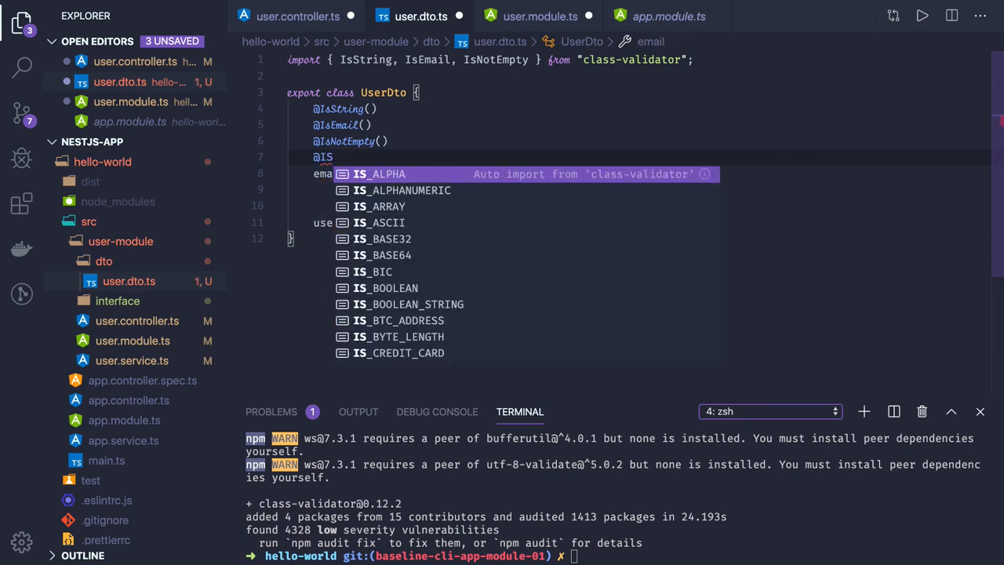
text(De)
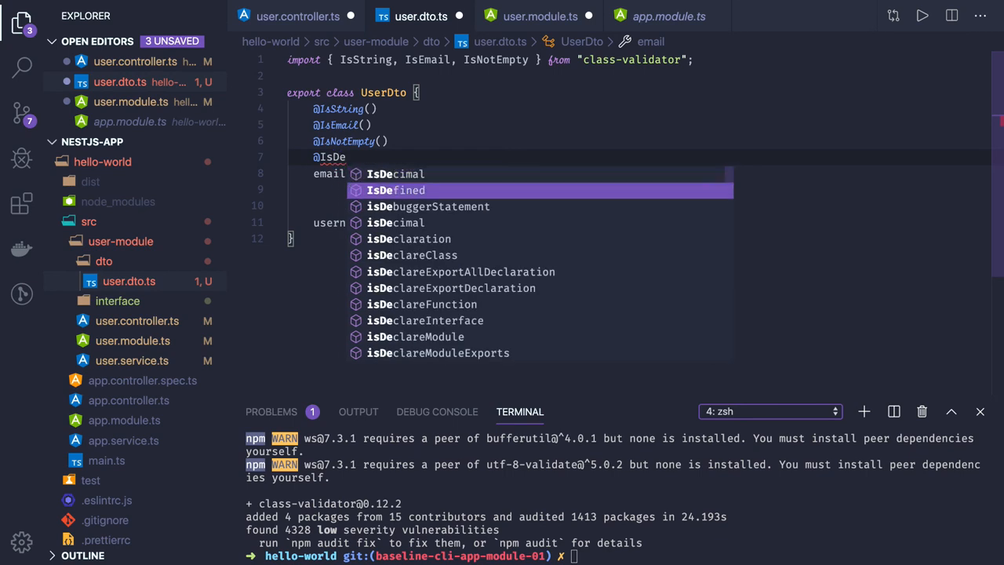
click(396, 190)
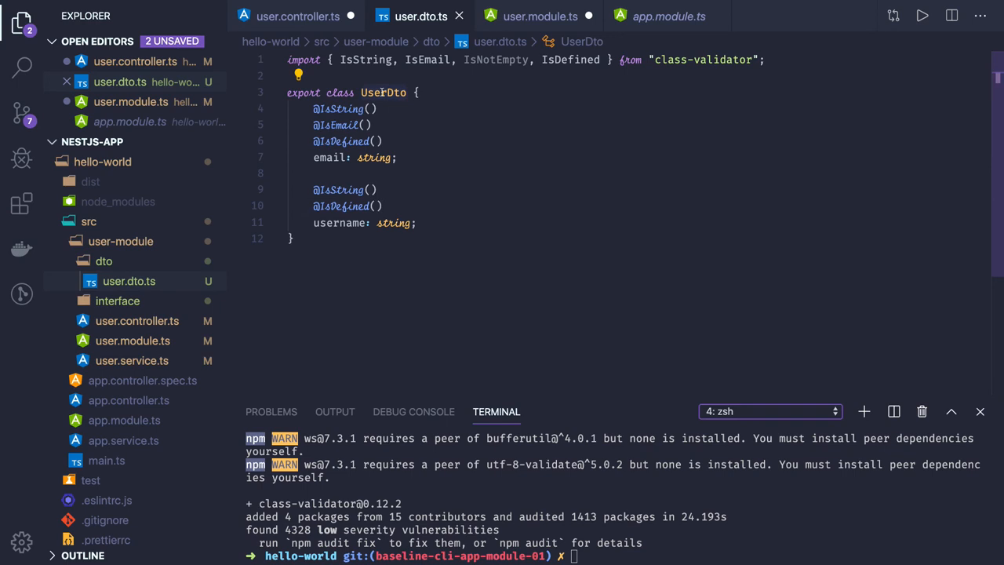
Step: Return to user.controller.ts to retype the postUser body as UserDto
click(298, 16)
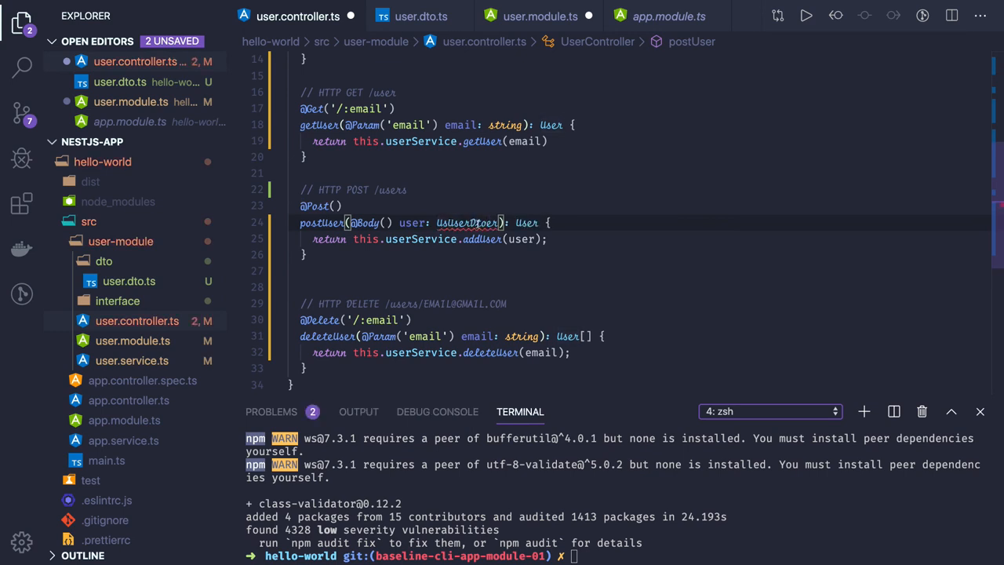
mouse_move(458, 222)
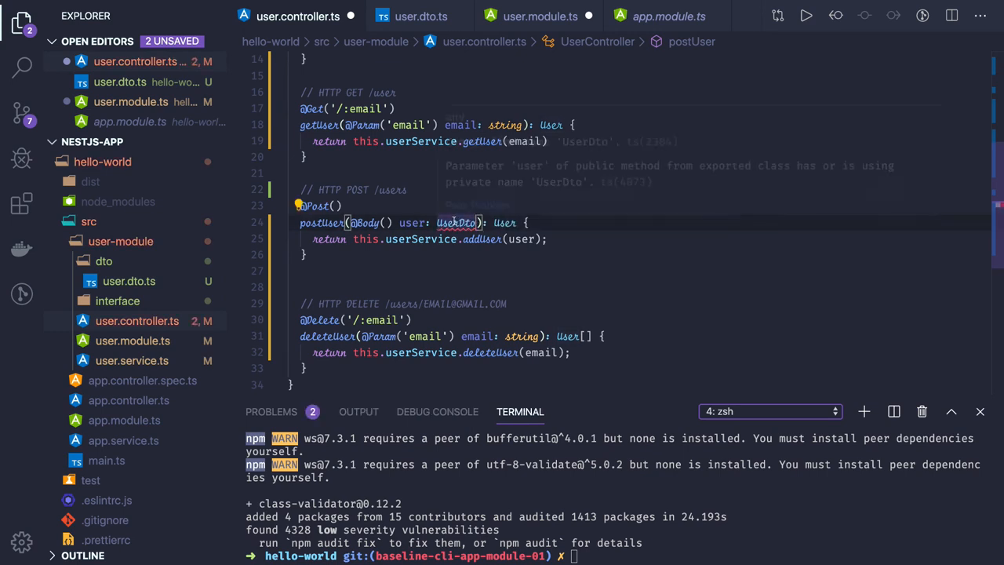
mouse_move(457, 222)
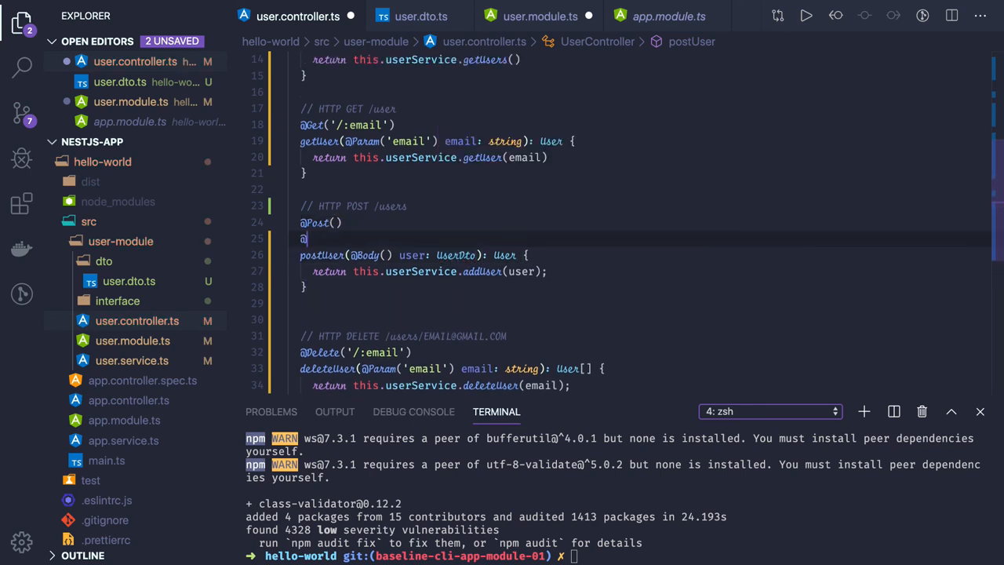
text(USE)
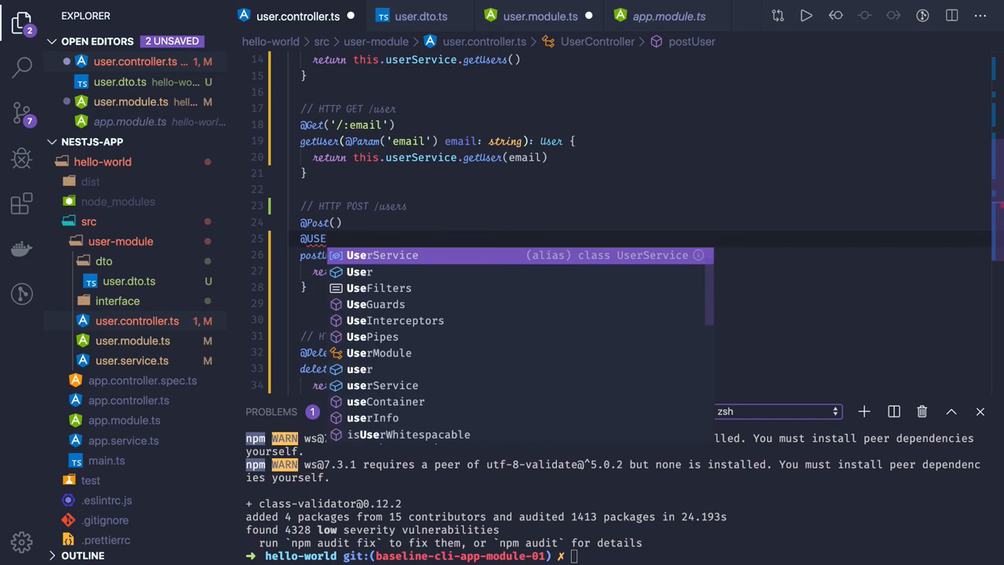
text(Pipes()
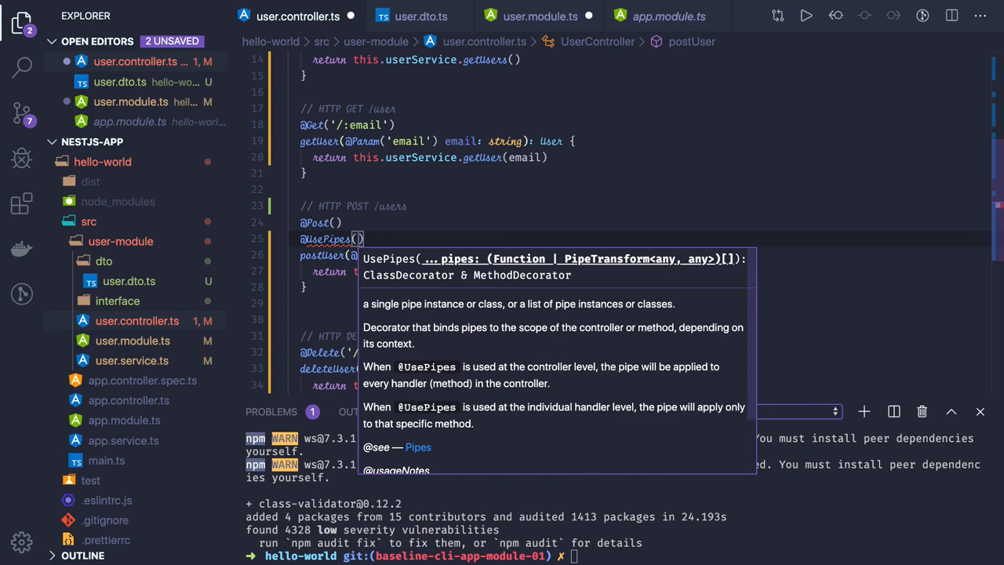
text(new v)
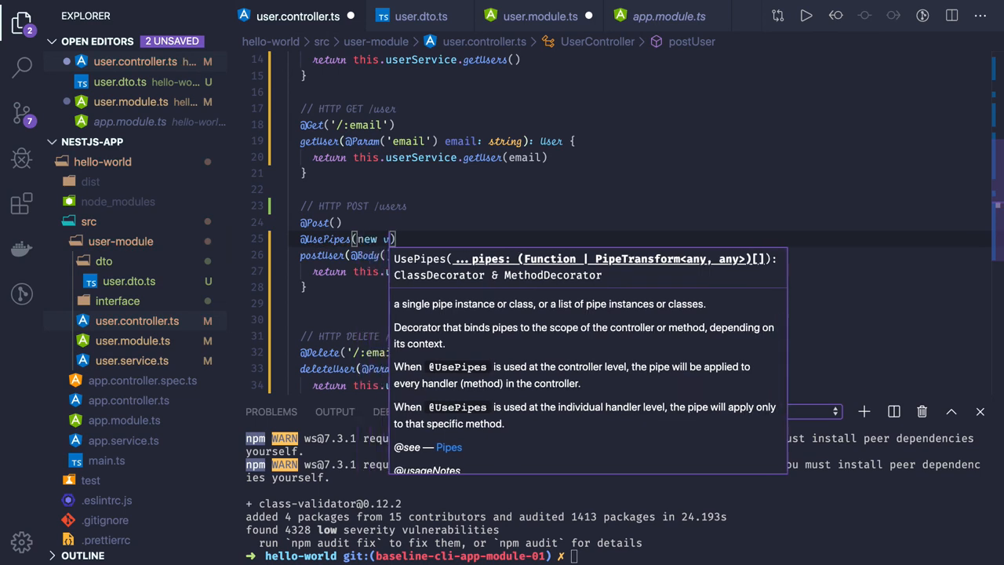
text(valid)
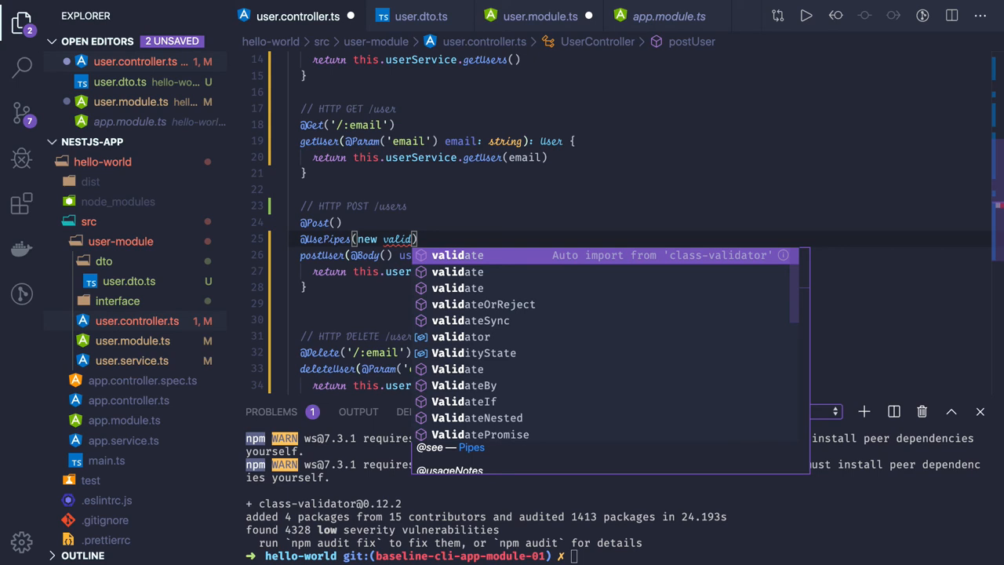
text(tion)
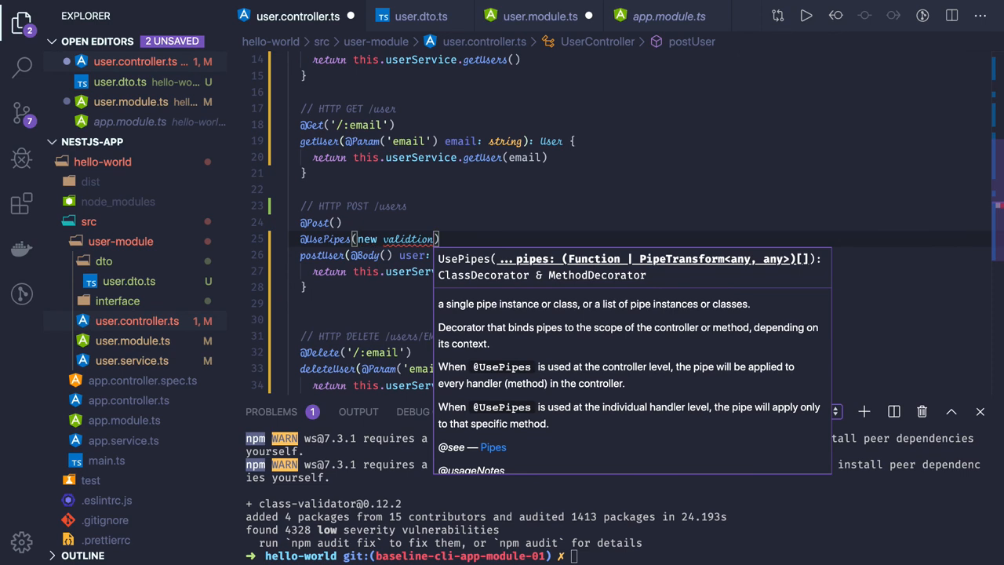
text(ValidationPipe)
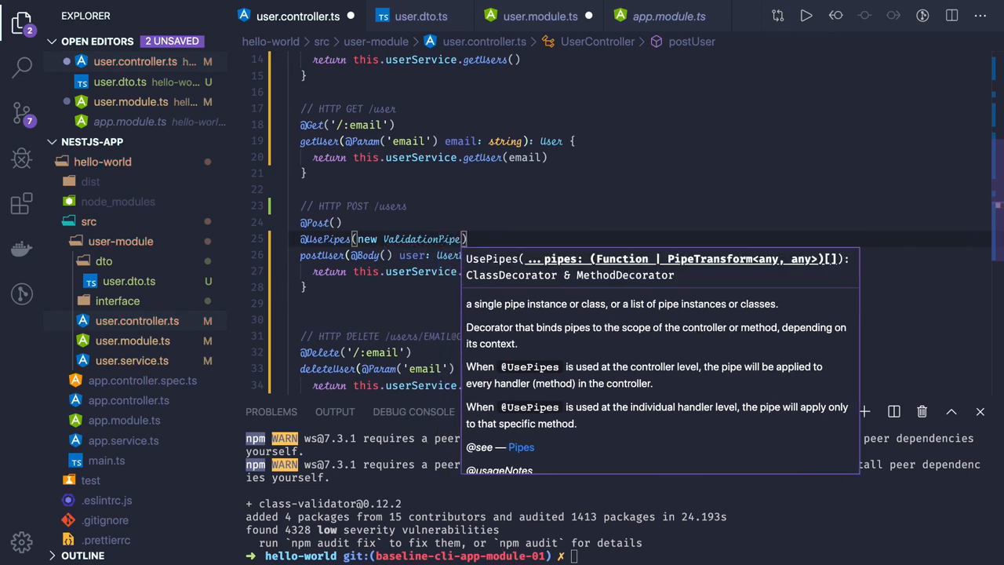
text(());)
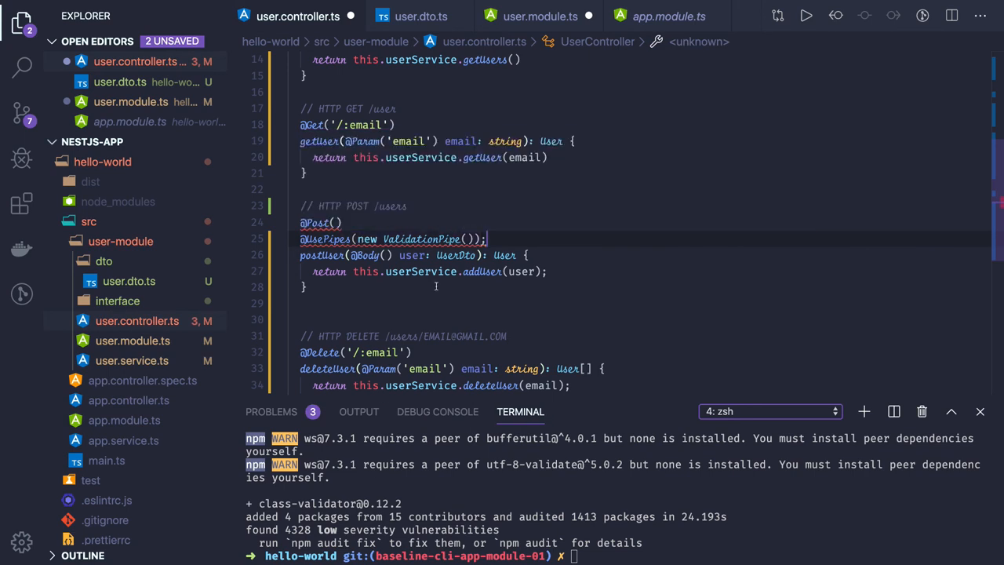
mouse_move(401, 286)
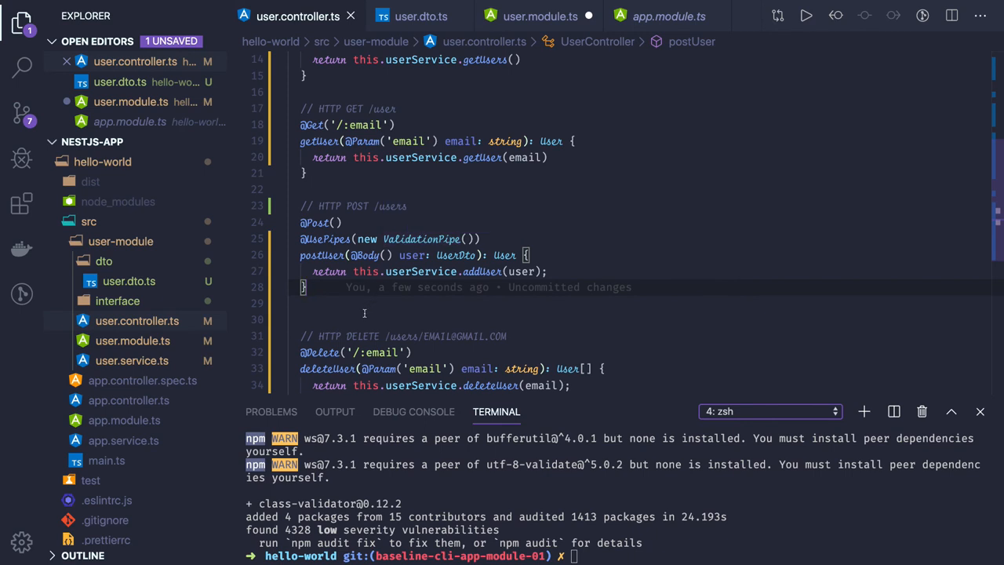
scroll(down, 3)
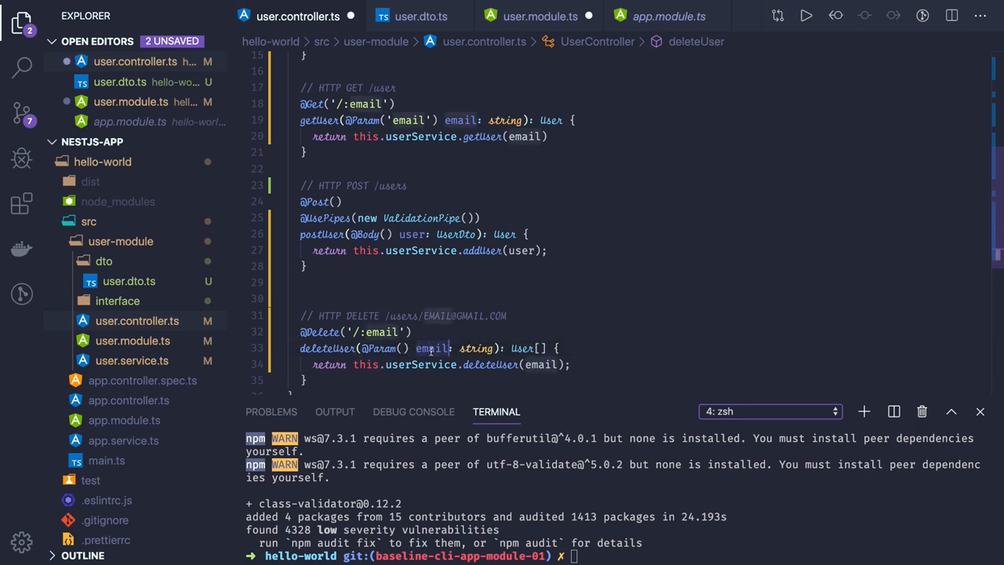
text(params)
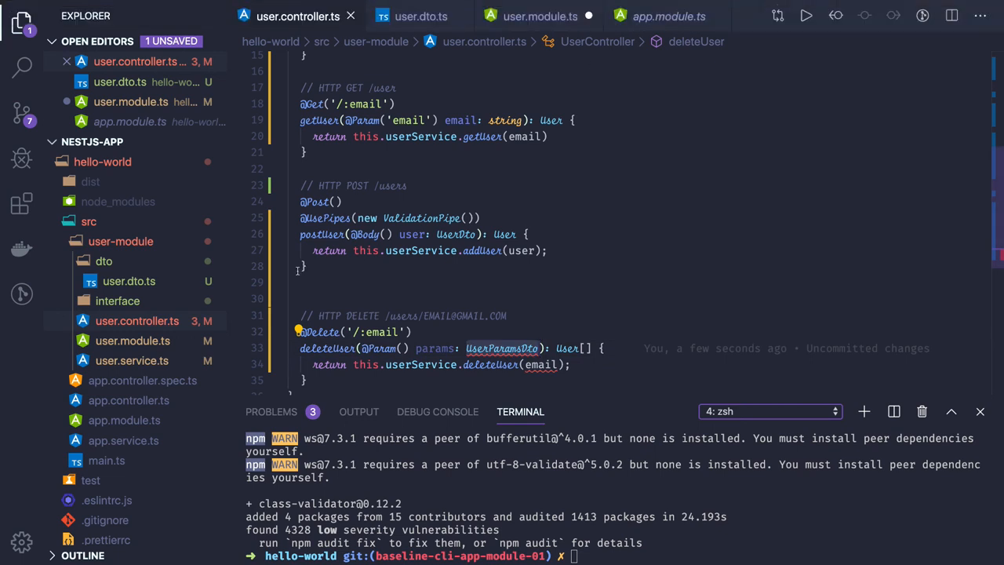
click(421, 15)
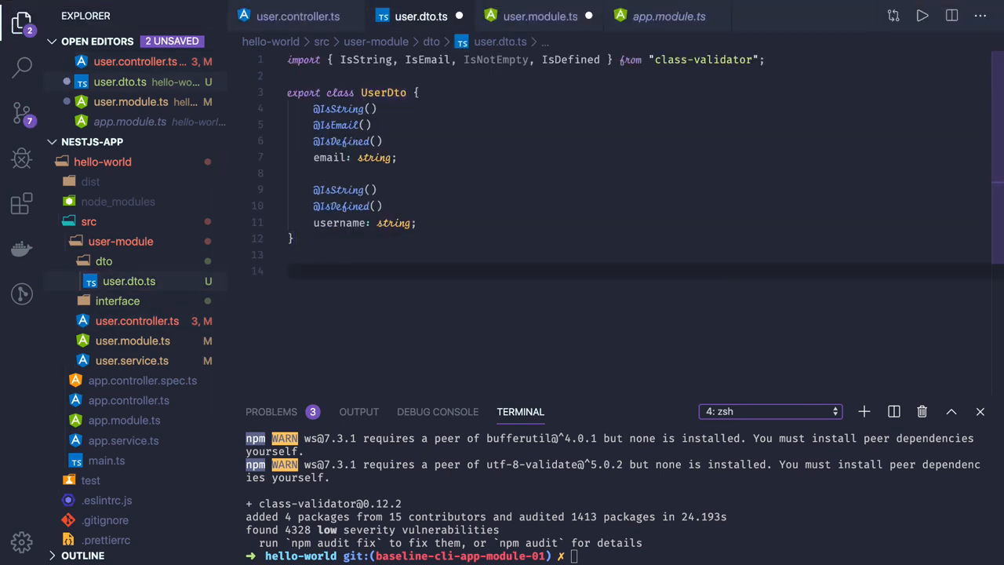
text(export class UserParamsDto {)
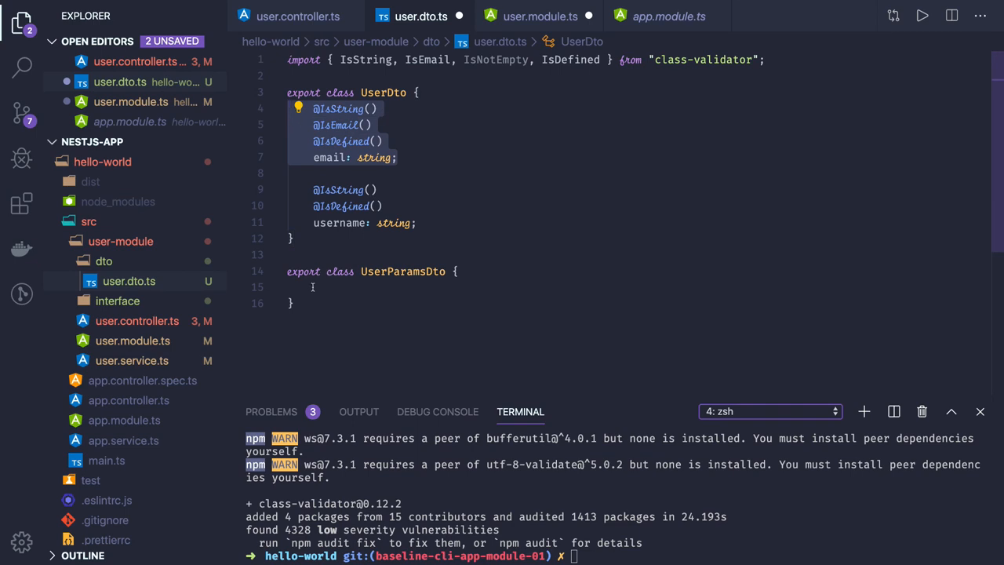
text(@IsString())
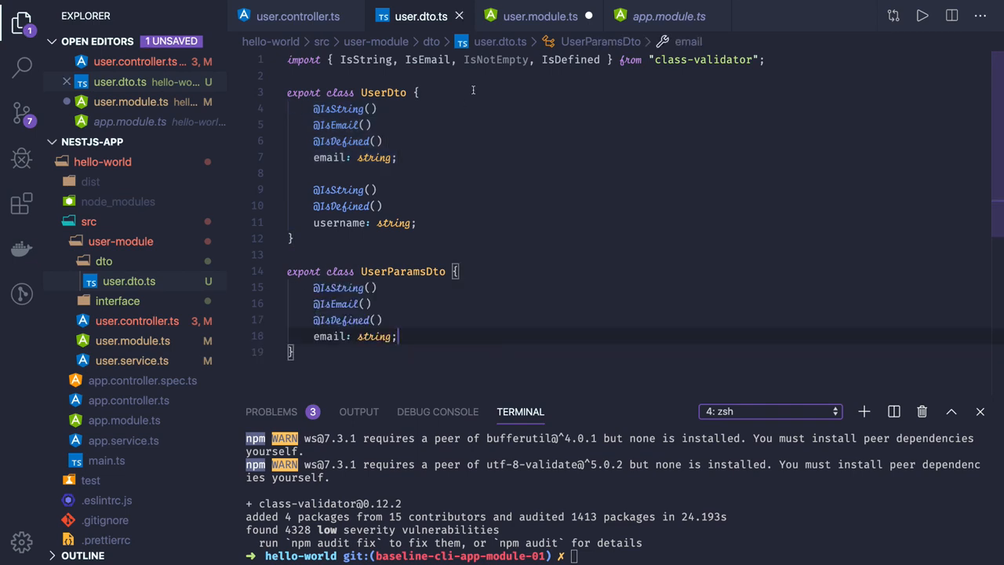
click(393, 286)
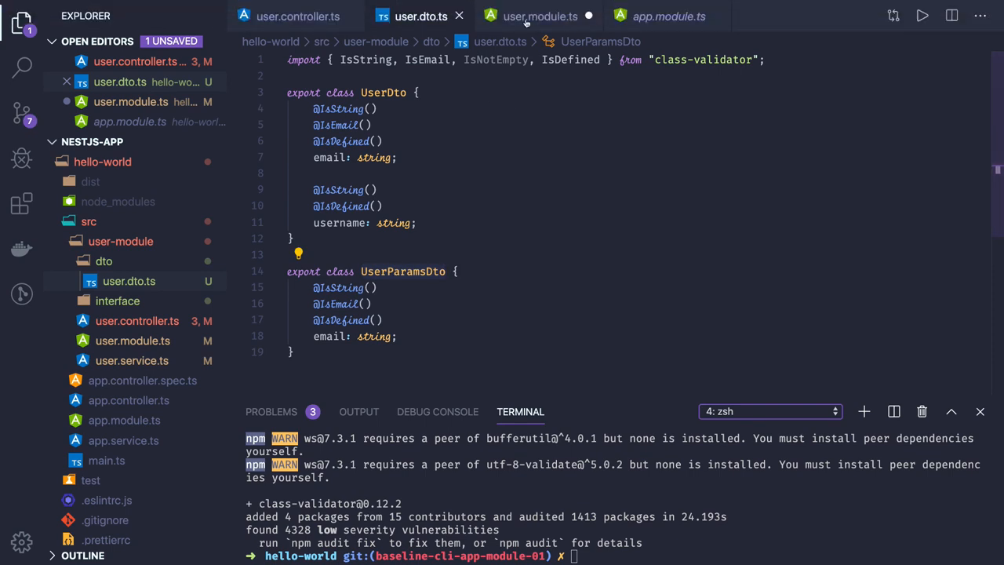
click(541, 16)
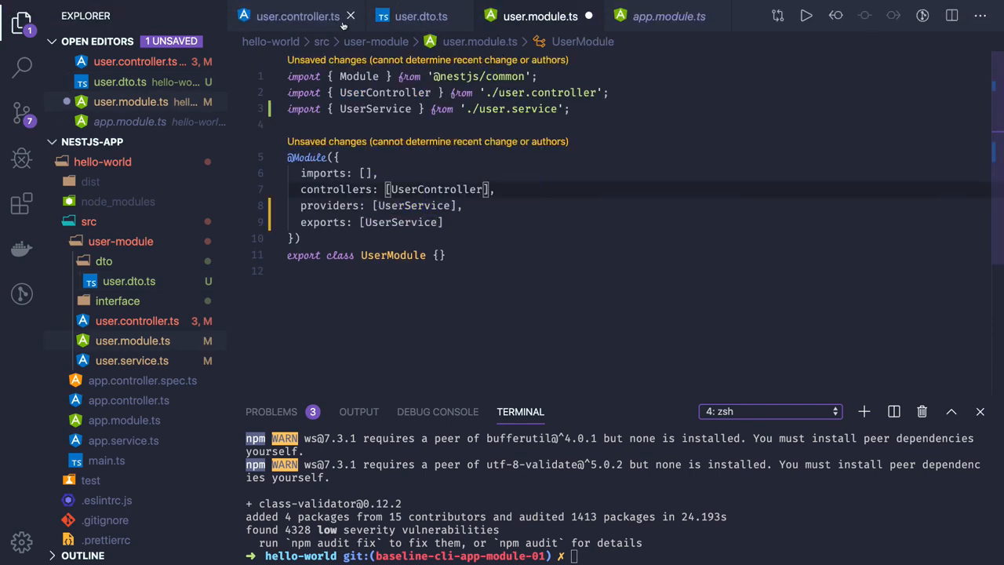
Step: Import UserParamsDto in user.controller.ts and change deleteUser(email) to deleteUser(params)
click(298, 16)
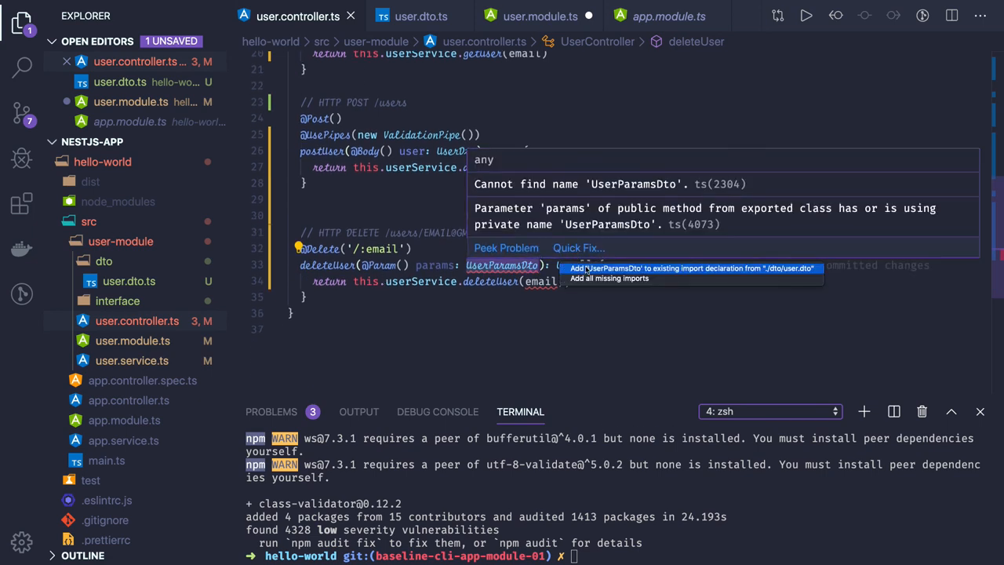
click(690, 268)
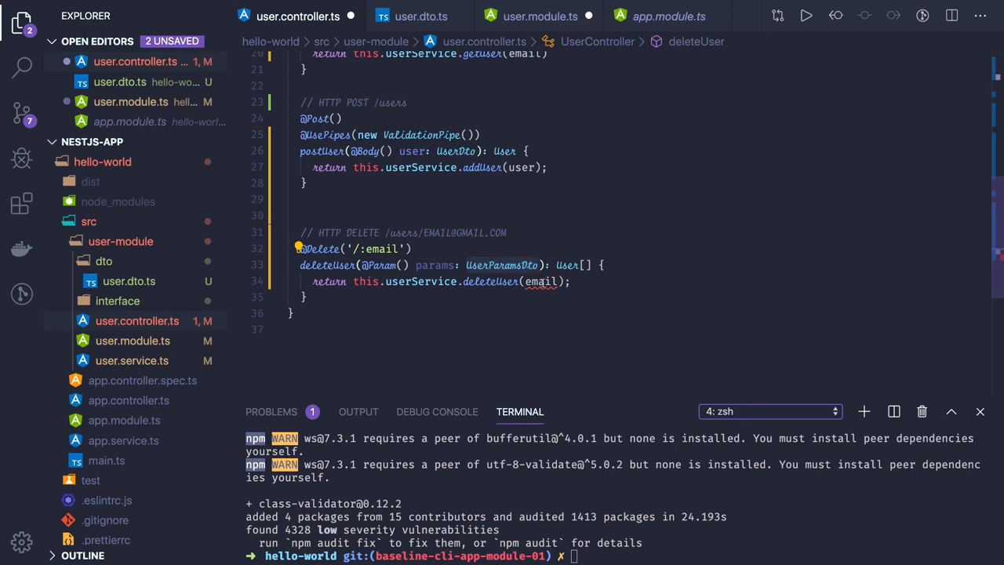
text(params)
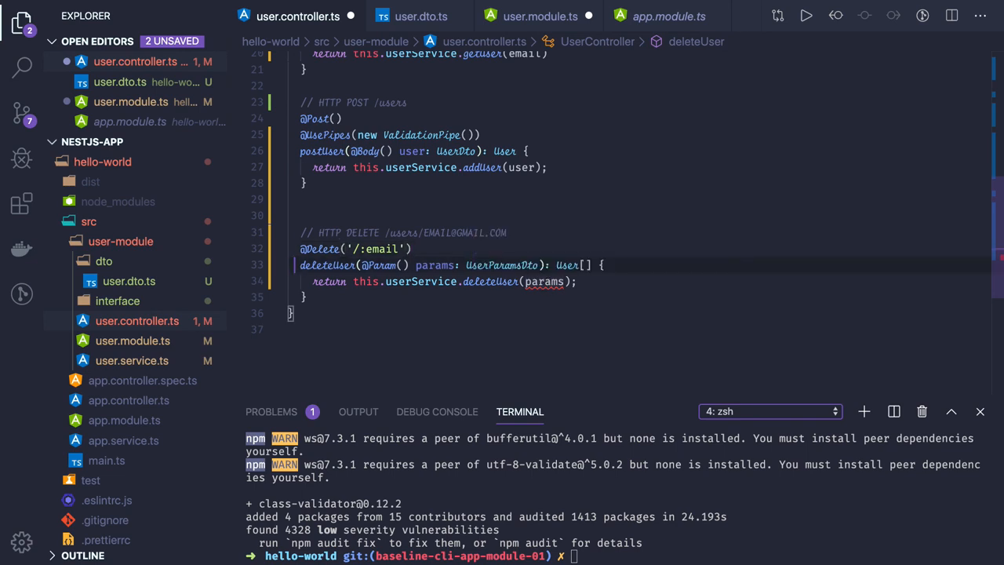
text(.)
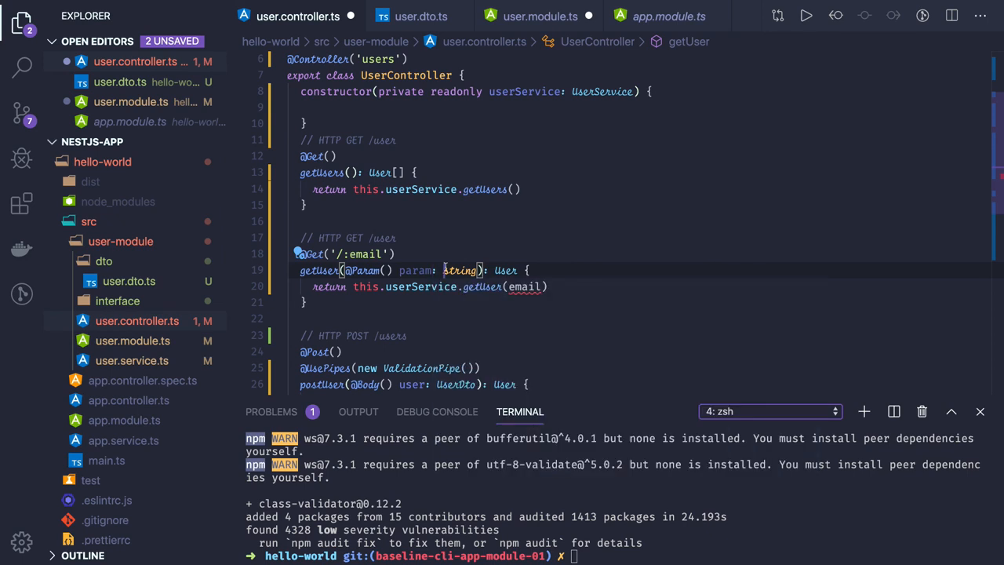
Step: Type getUser's parameter as UserParamsDto and pass param.email to the service
text(UserParamsDto)
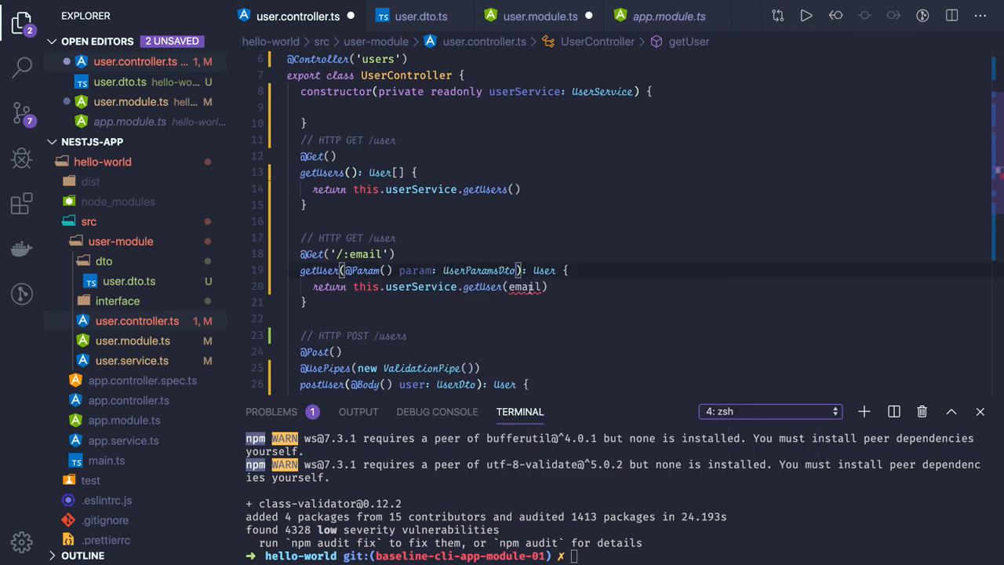
text(param.)
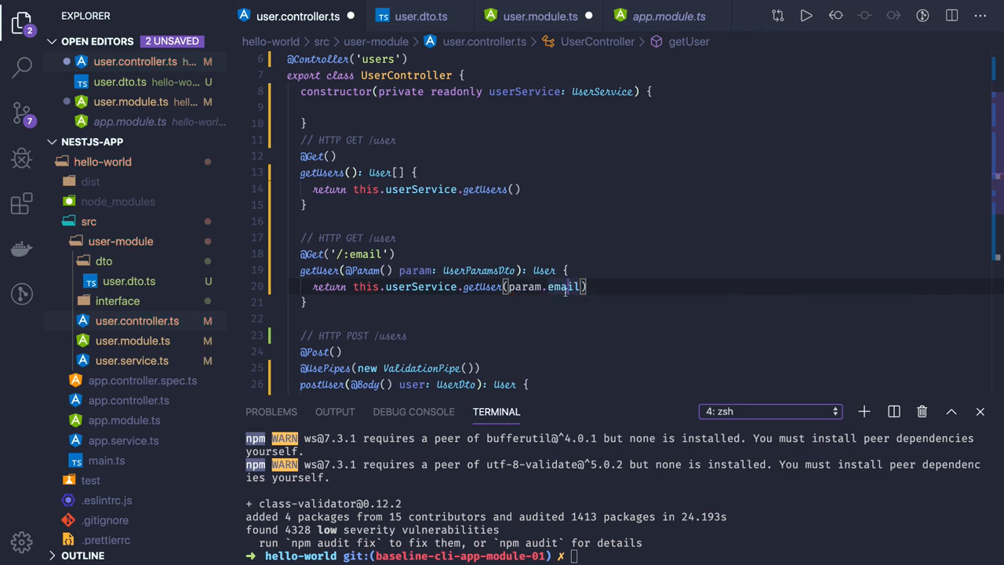
scroll(down, 3)
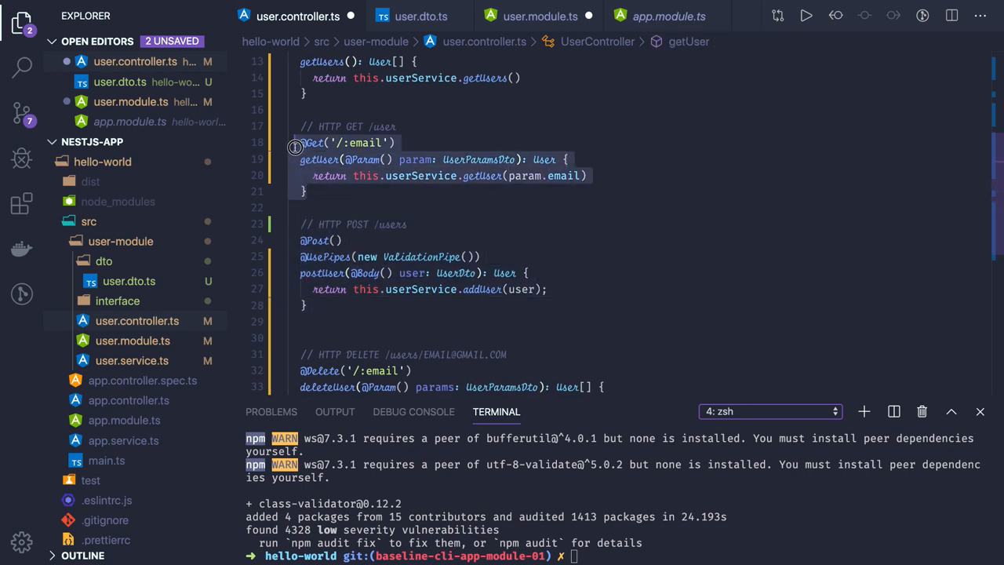
scroll(down, 3)
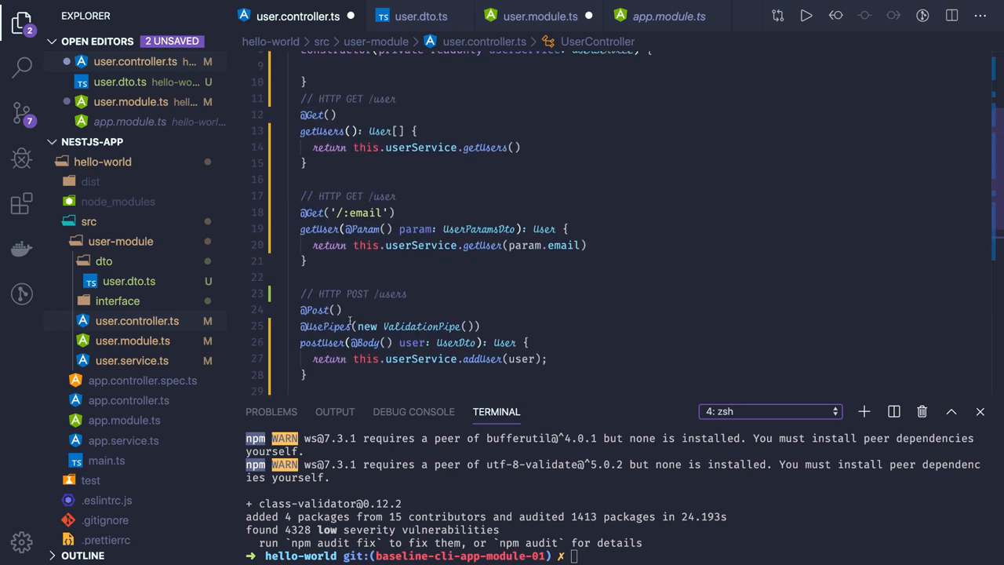
mouse_move(325, 326)
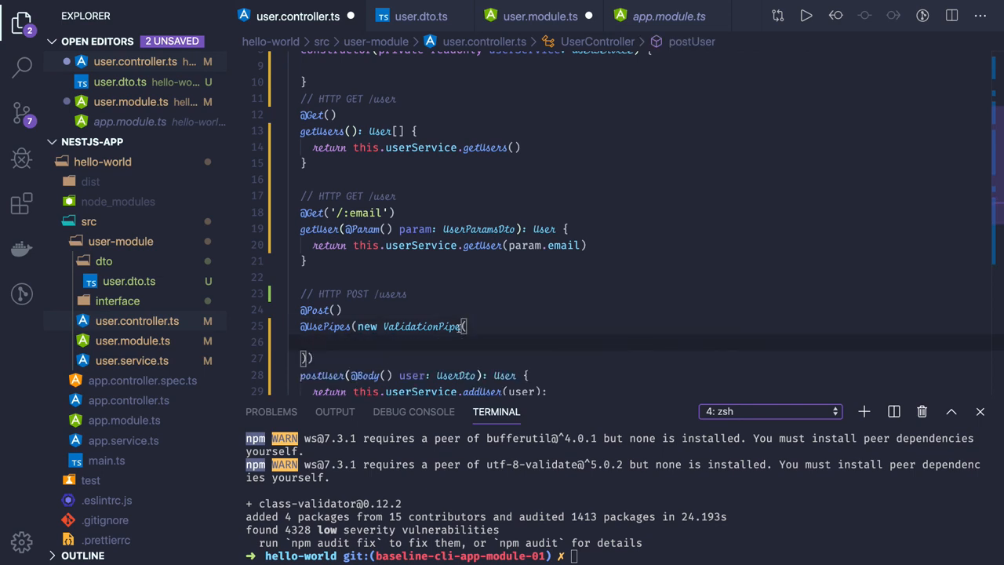
mouse_move(421, 326)
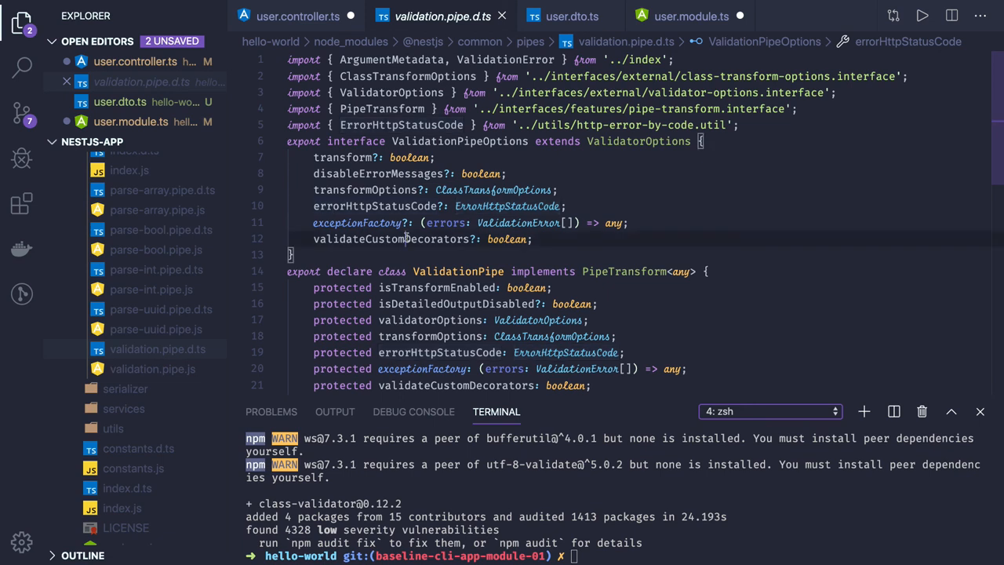
Step: Return to user.module.ts after reading the ValidationPipeOptions definition
click(691, 15)
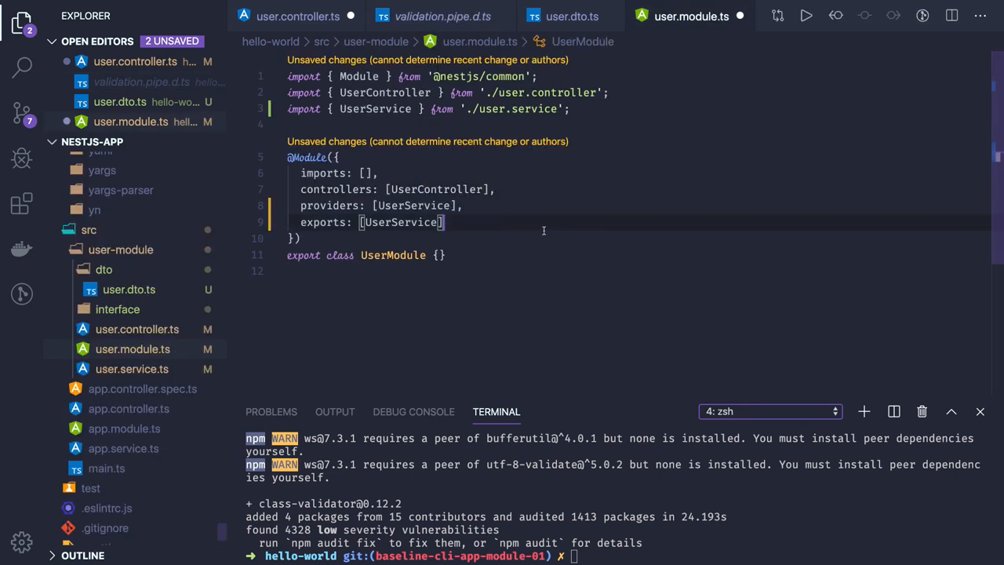
Step: Check the Nest app crash in the terminal and run npm install for the missing validation package
click(297, 15)
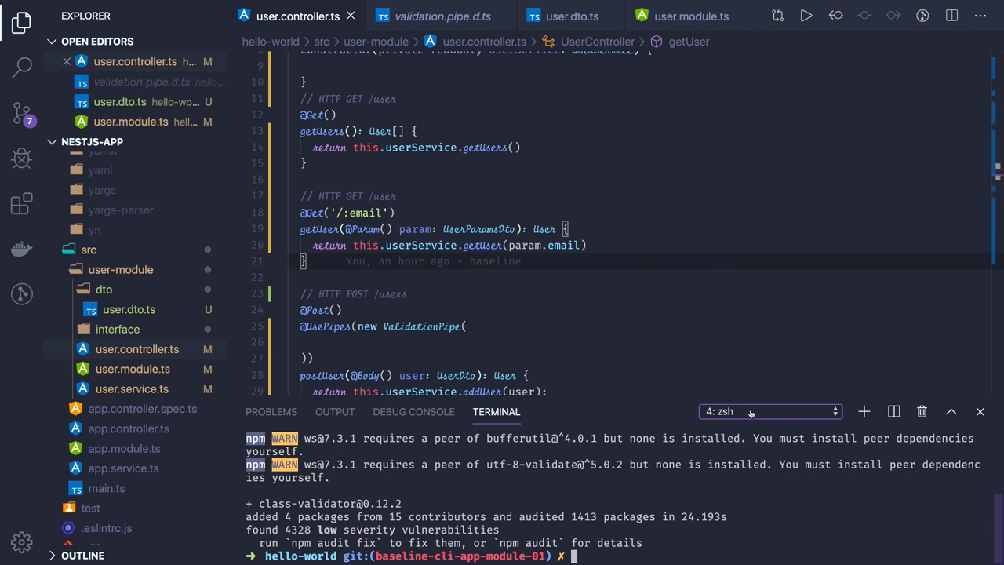
click(768, 411)
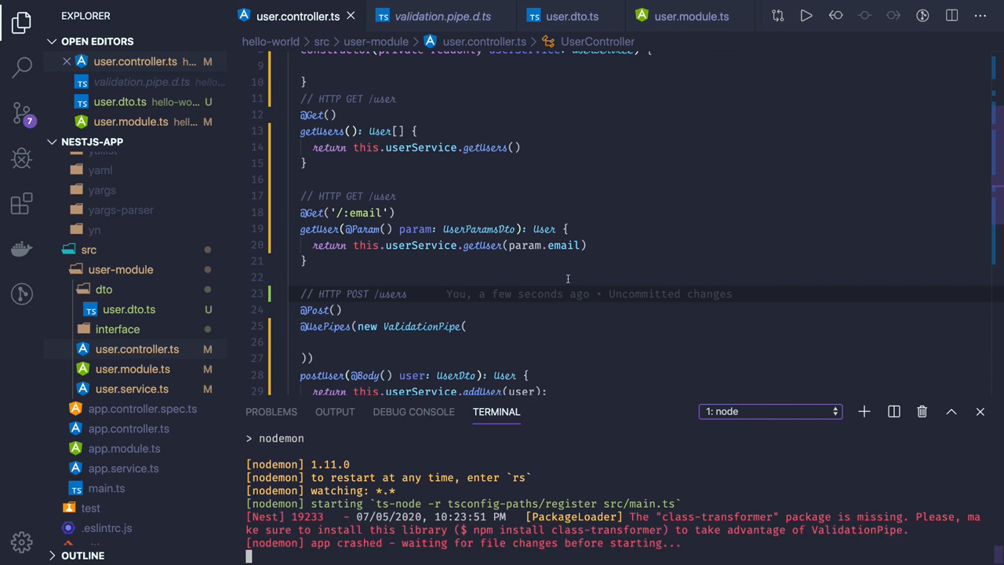
double_click(720, 516)
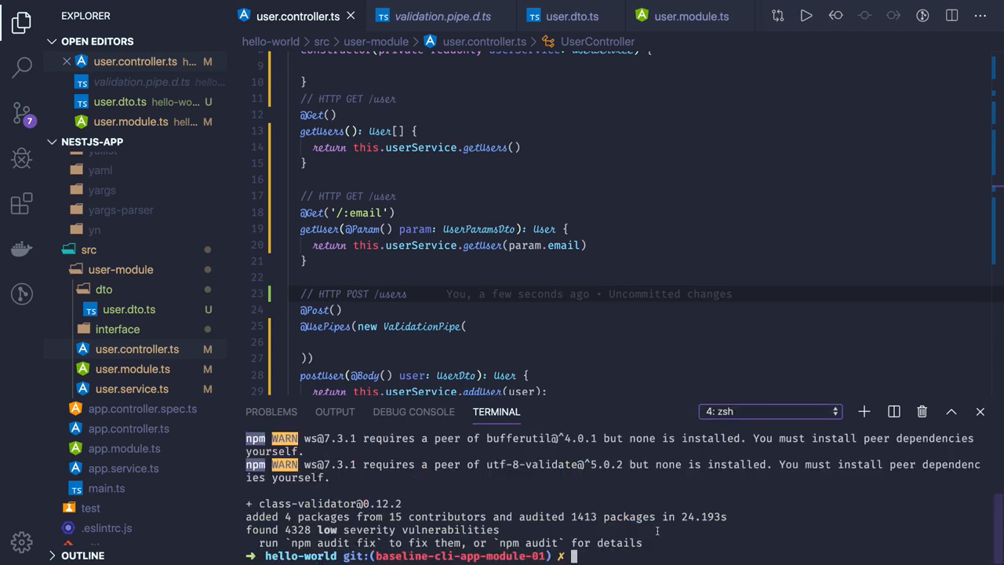
text(npm install --save class-validator)
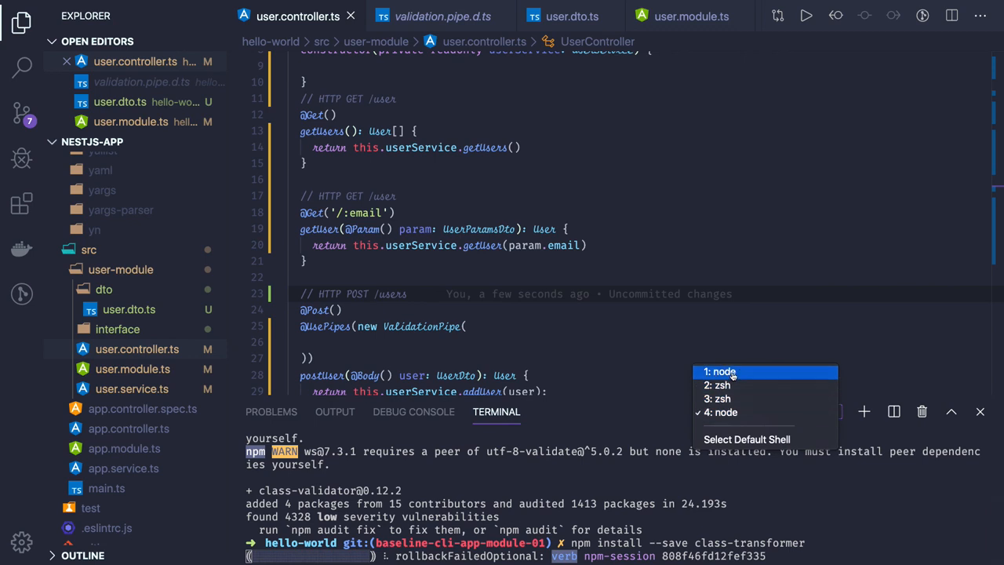
click(722, 371)
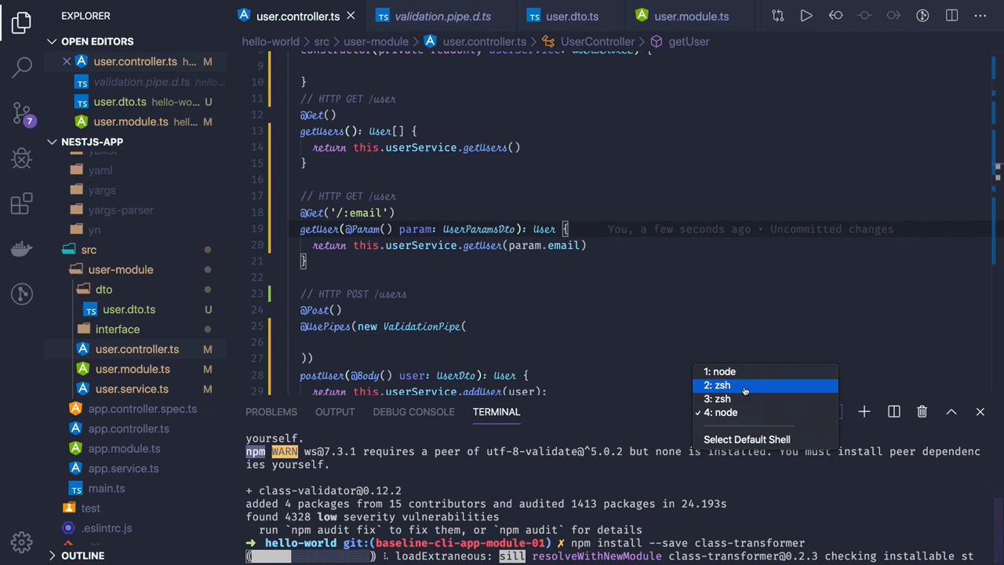
mouse_move(722, 371)
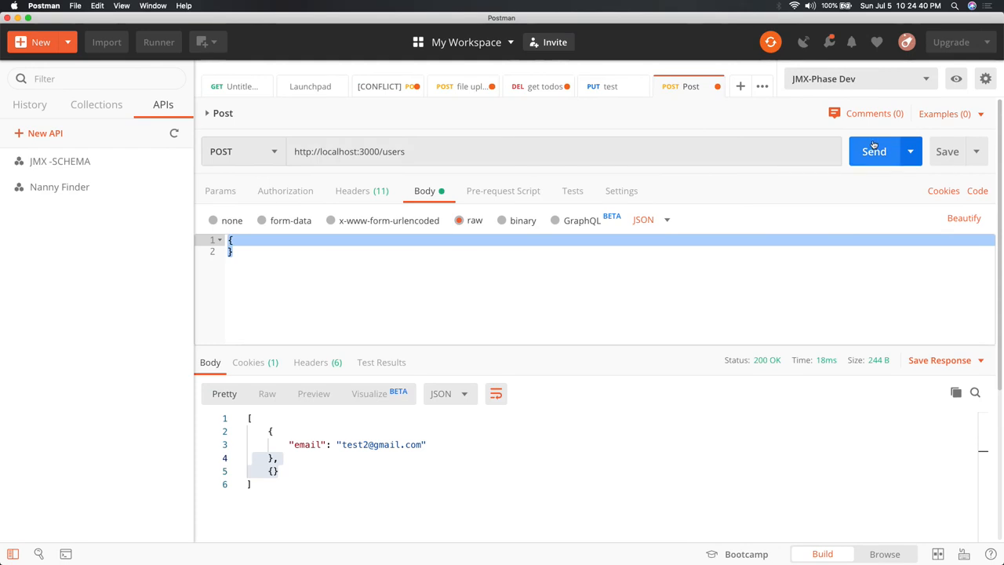
click(873, 151)
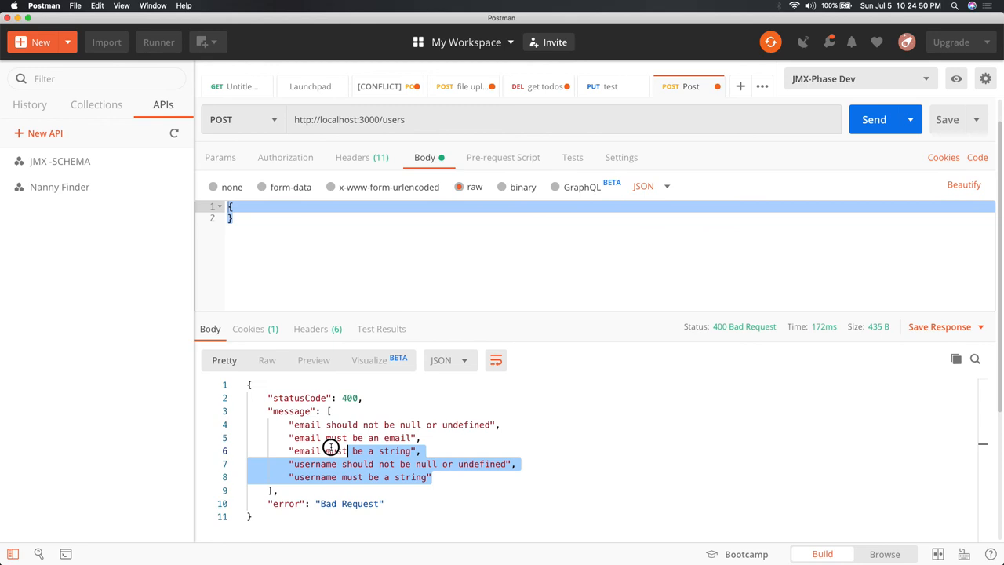
text("email" :"test2@gmail.com")
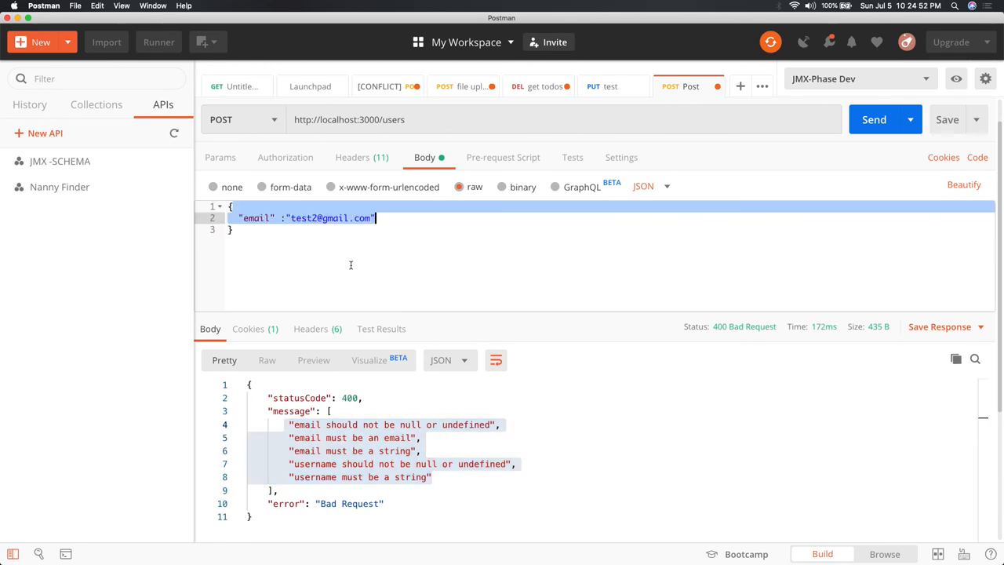
click(873, 120)
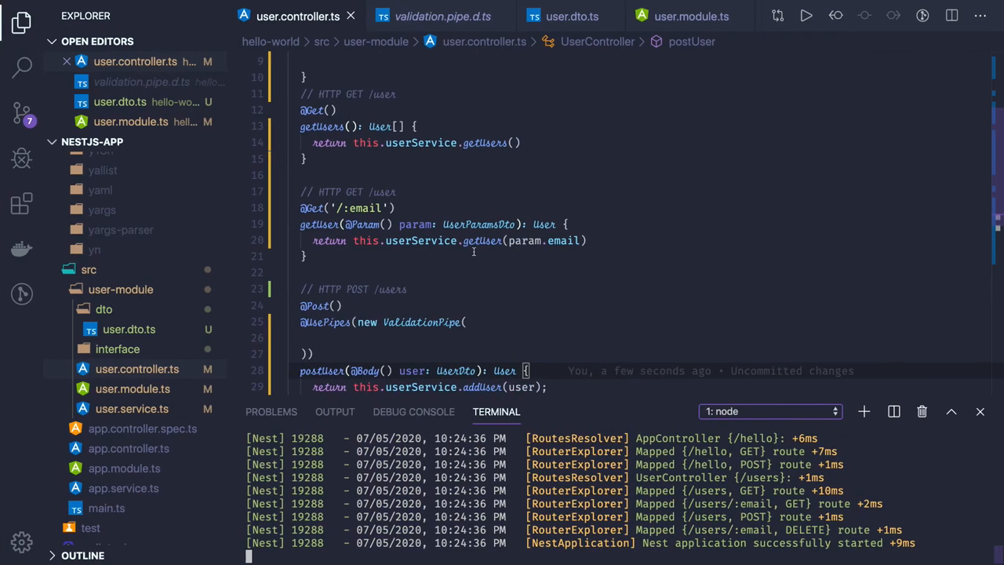
mouse_move(535, 273)
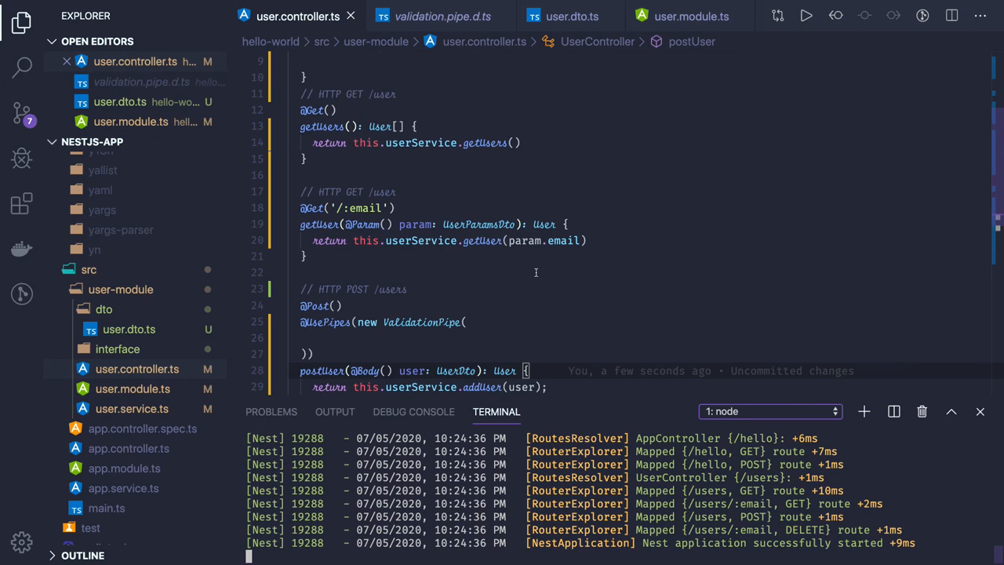
Step: Scroll the controller to postUser's empty ValidationPipe options block
scroll(down, 3)
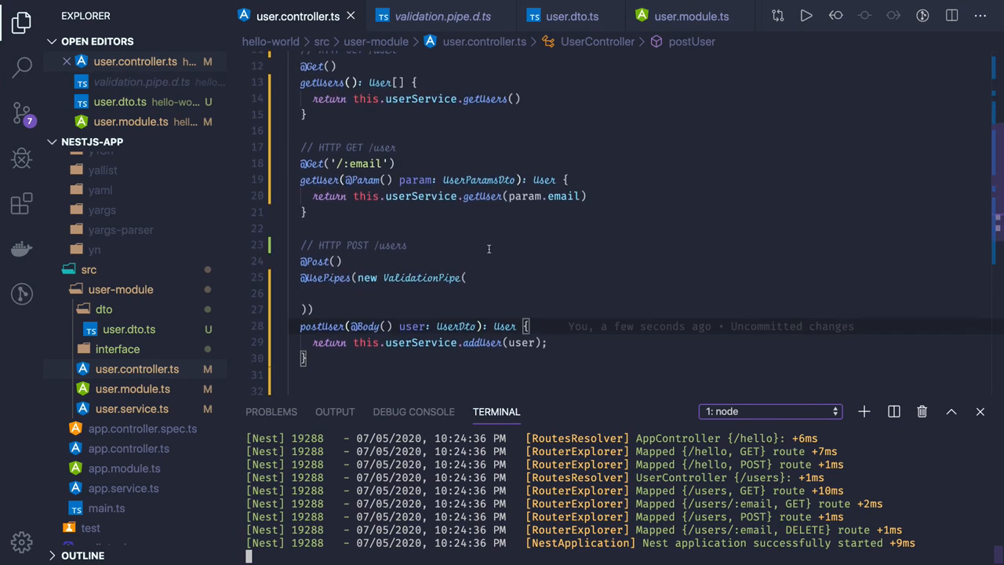